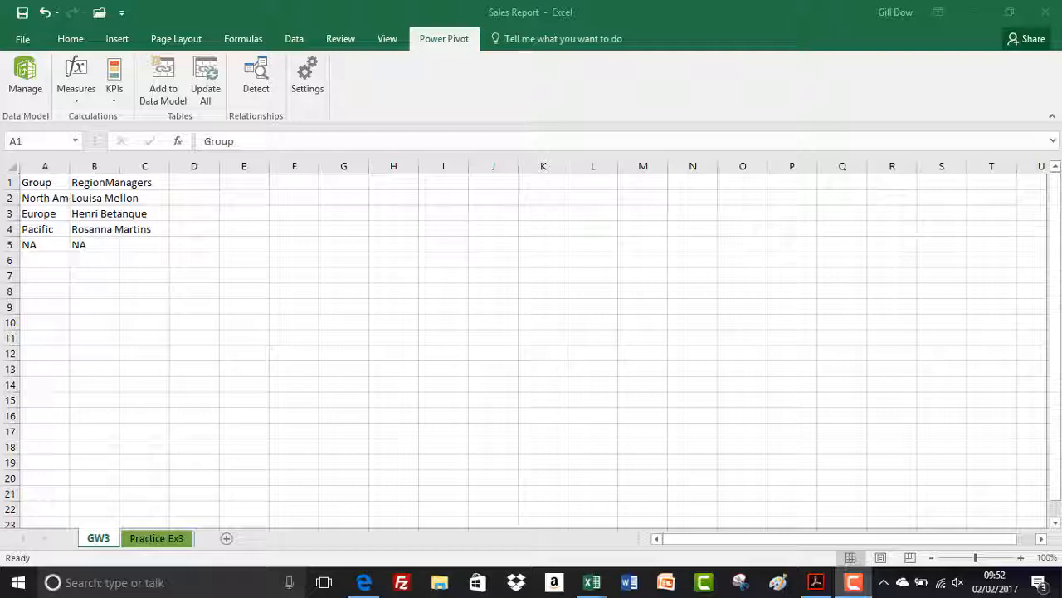
mouse_move(87, 157)
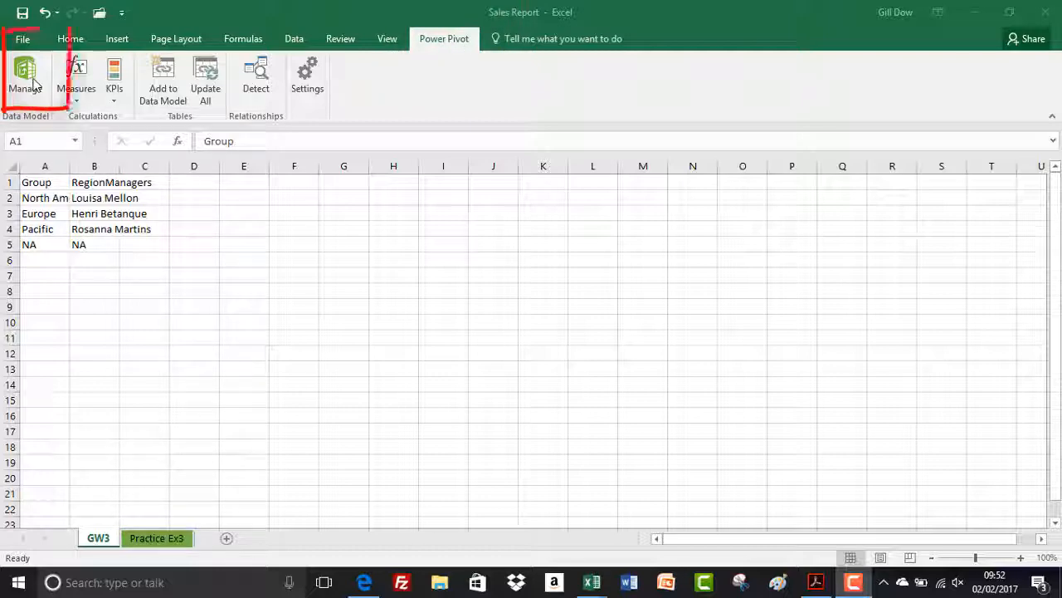
mouse_move(25, 79)
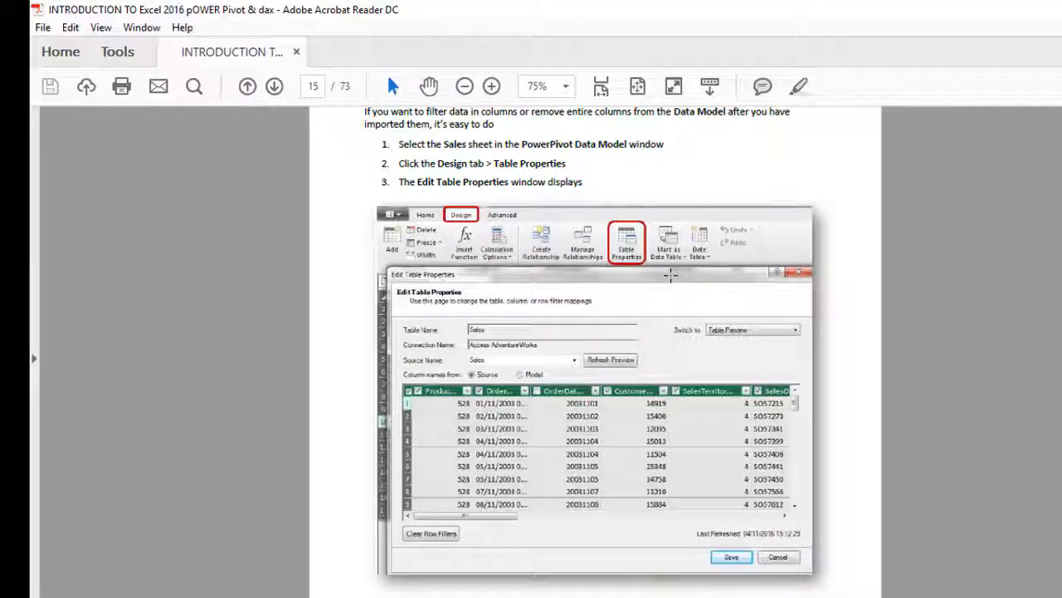
mouse_move(684, 340)
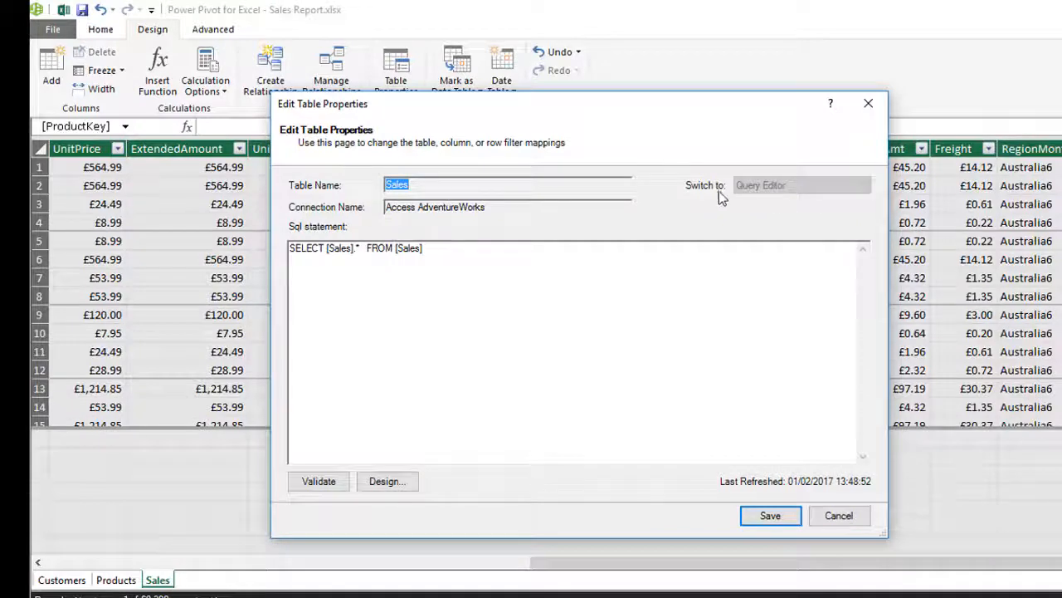
mouse_move(765, 193)
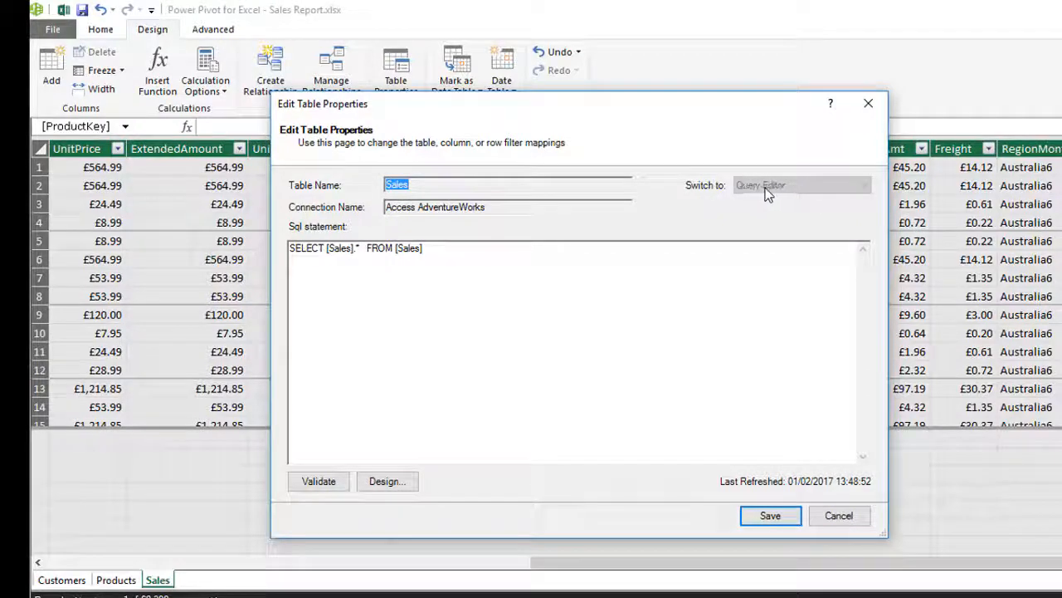
mouse_move(779, 193)
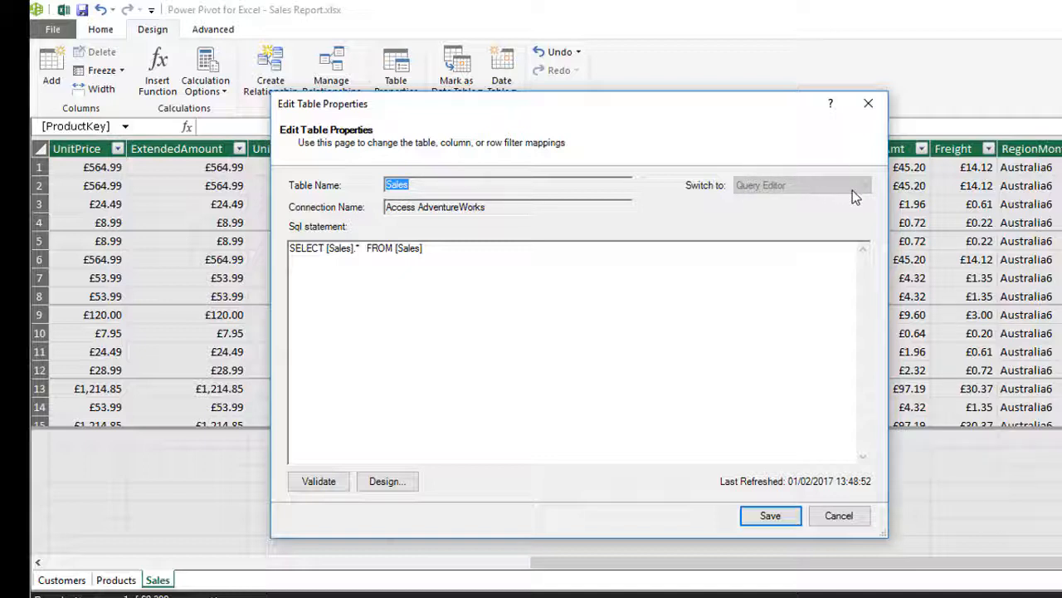
mouse_move(853, 195)
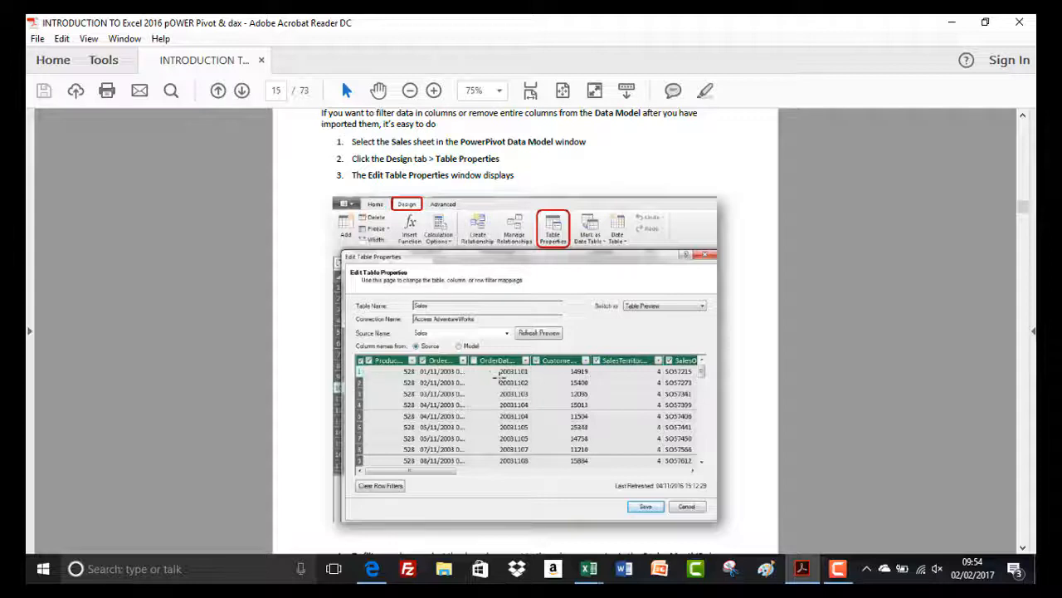
mouse_move(860, 293)
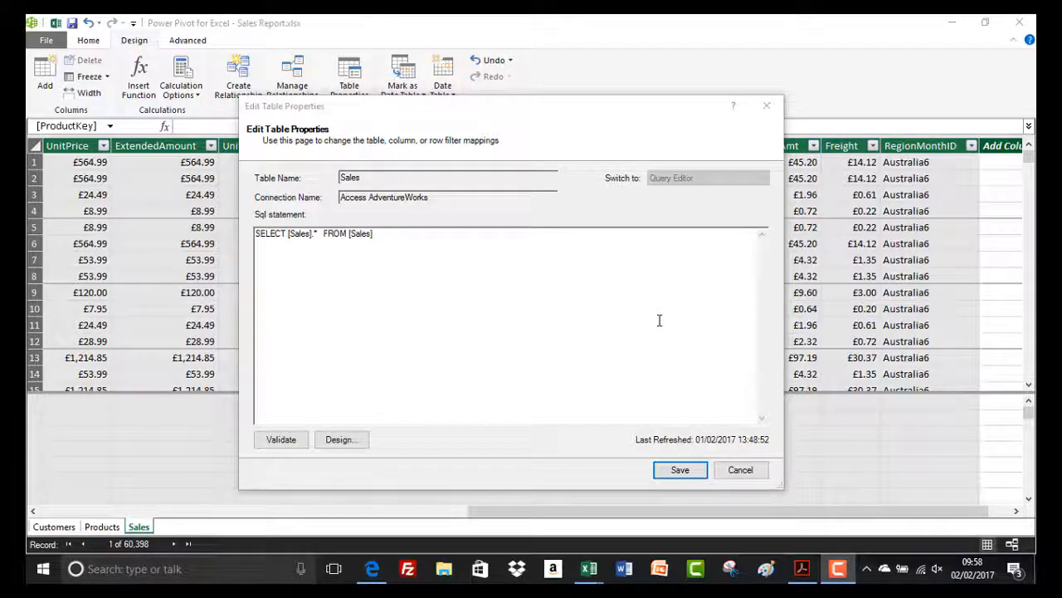
Step: Cancel the Sales table properties and list existing connections, including Access AdventureWorks
left_click(680, 470)
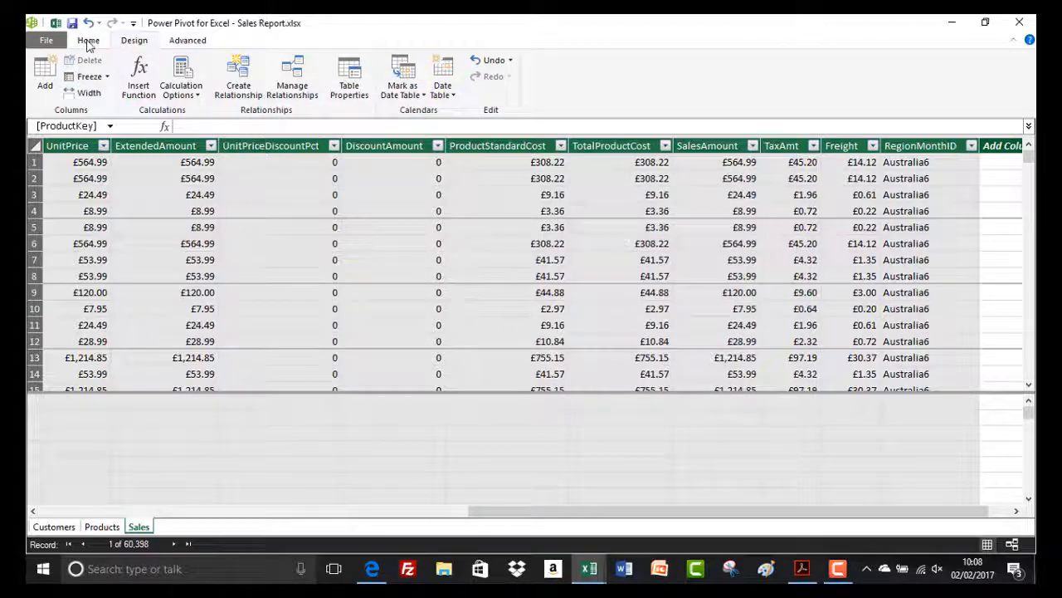
left_click(88, 40)
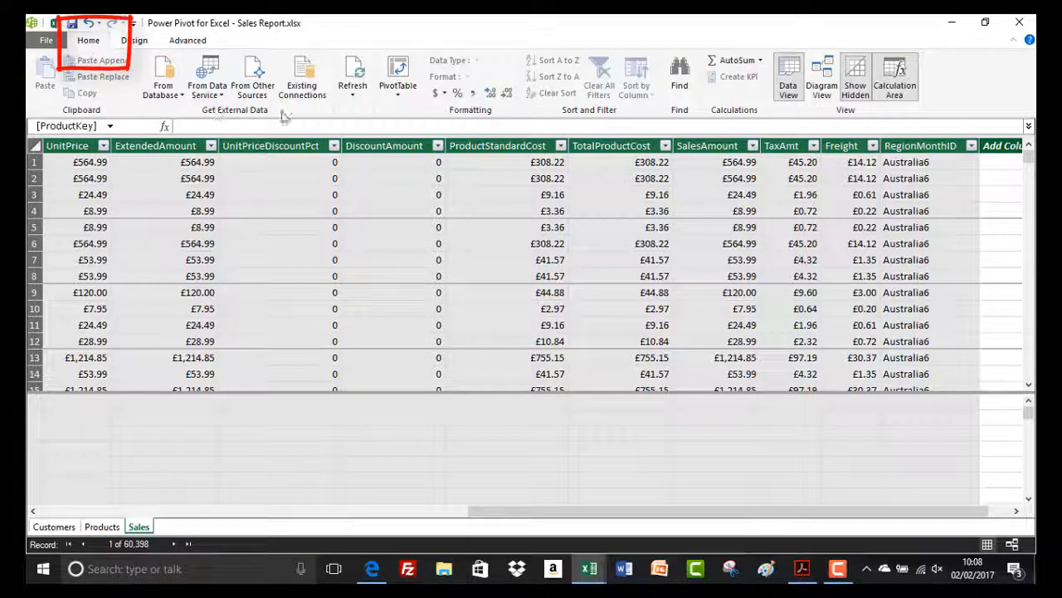
mouse_move(301, 79)
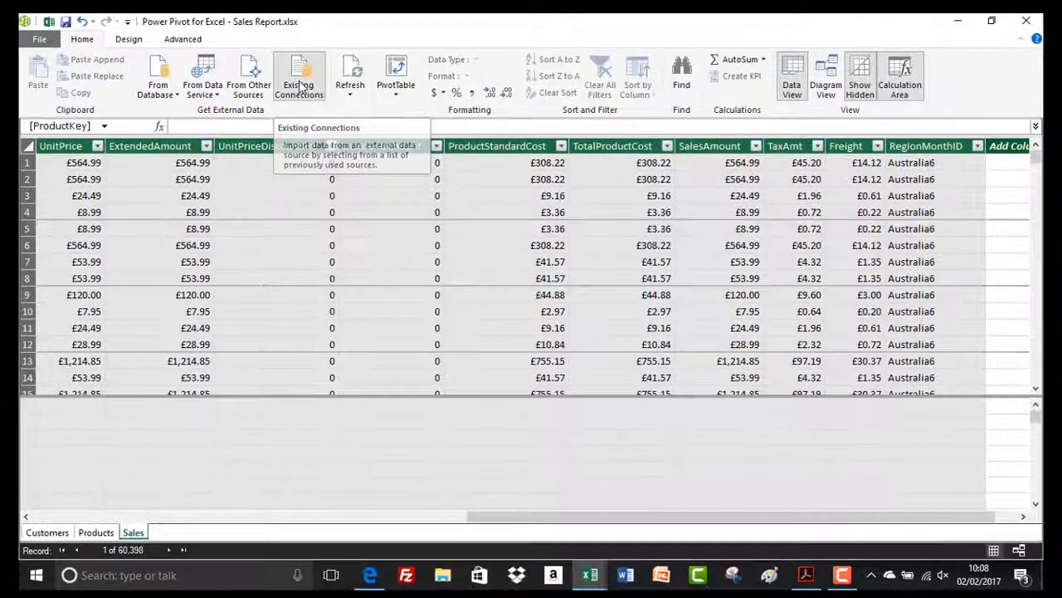
left_click(298, 76)
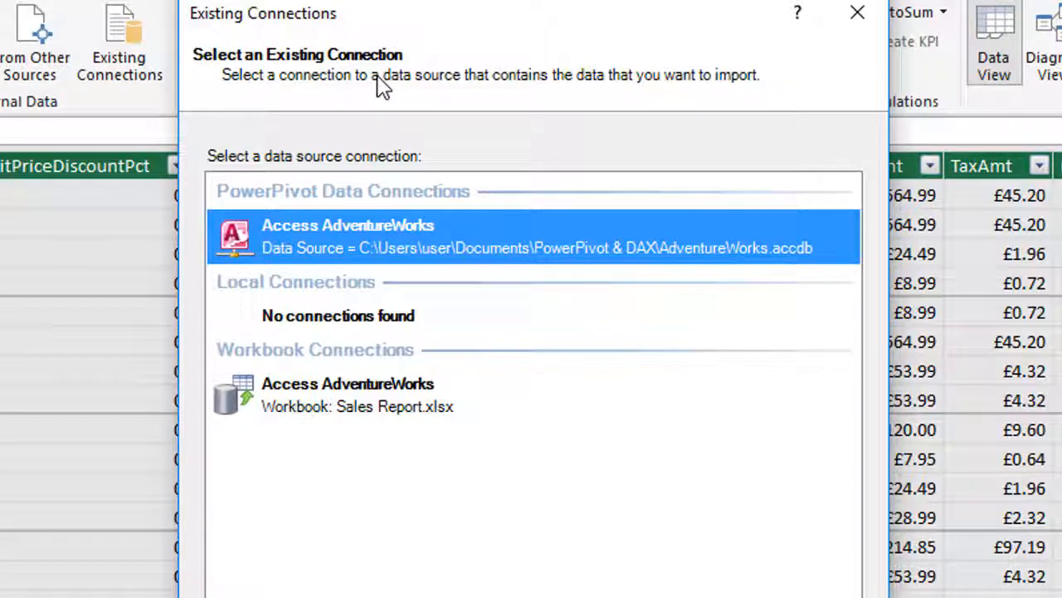
mouse_move(314, 236)
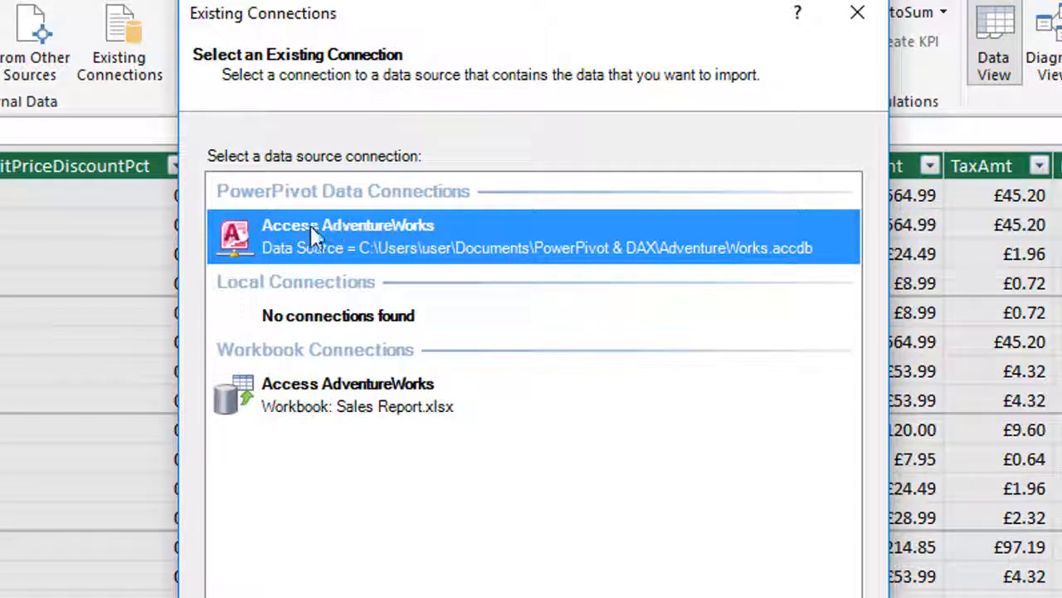
mouse_move(311, 241)
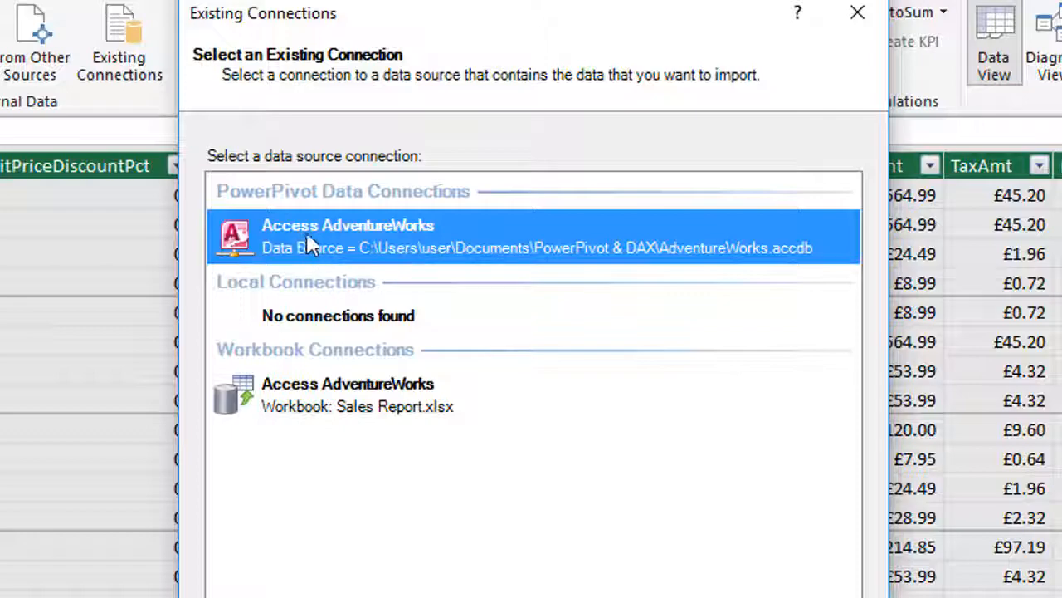
mouse_move(307, 236)
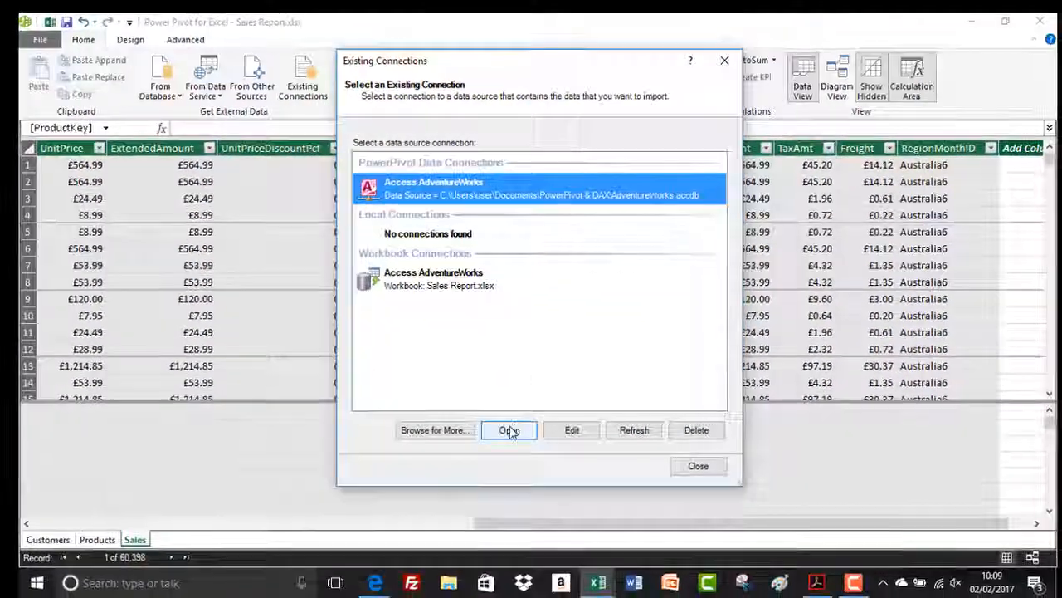
Step: Open the AdventureWorks connection, choose selecting from a list of tables, and tick Sales
left_click(509, 430)
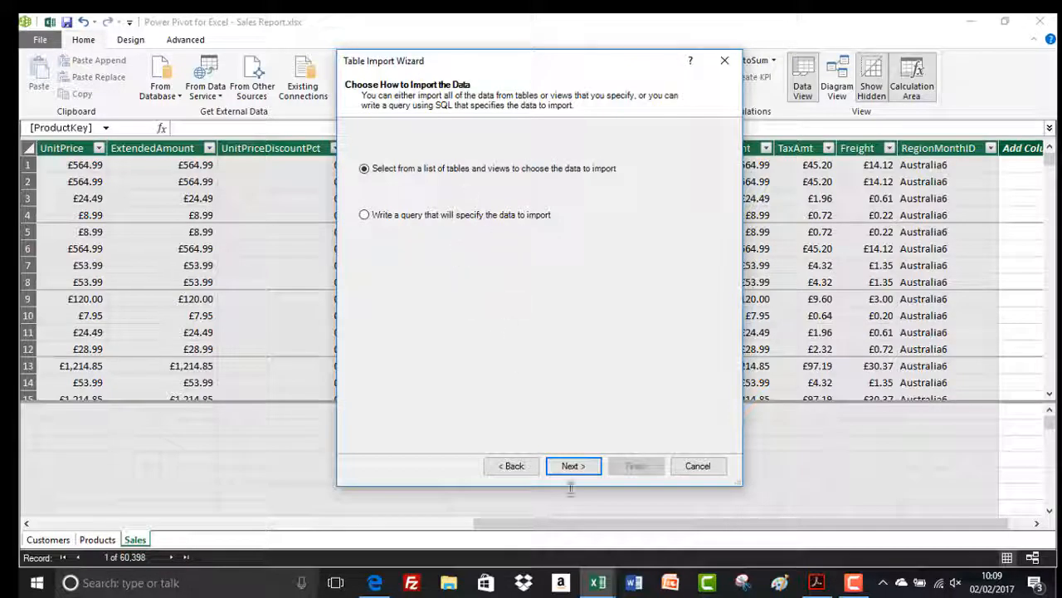
left_click(572, 465)
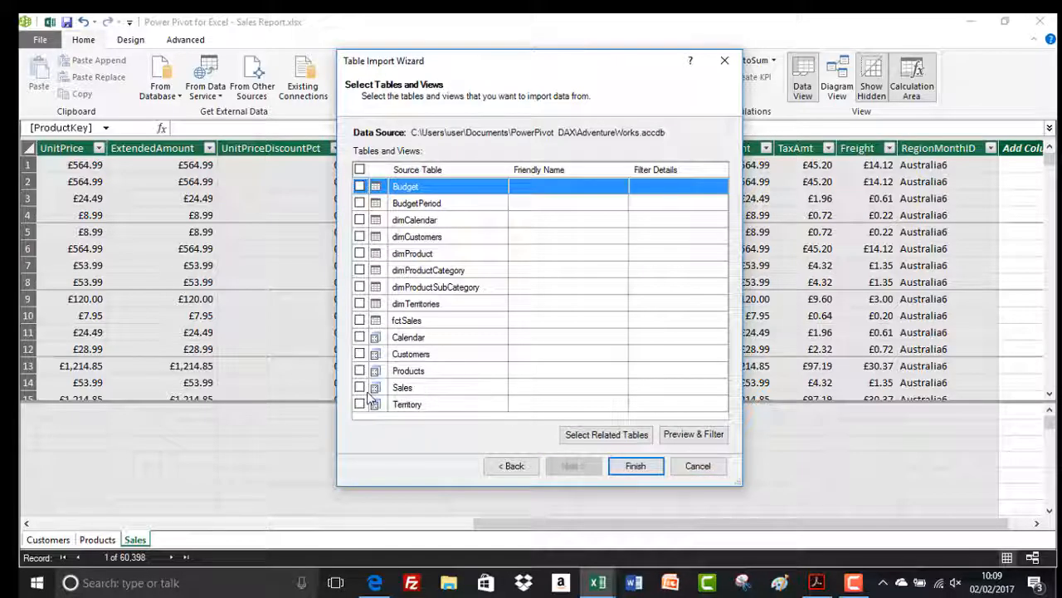
left_click(359, 388)
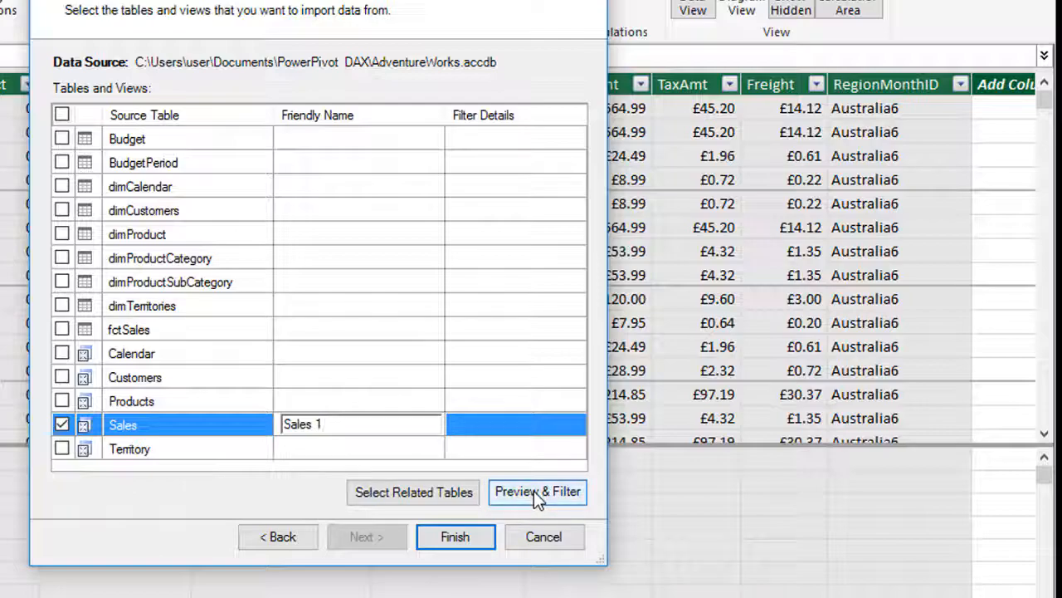
Step: Preview the Sales table and scroll across its columns
left_click(538, 491)
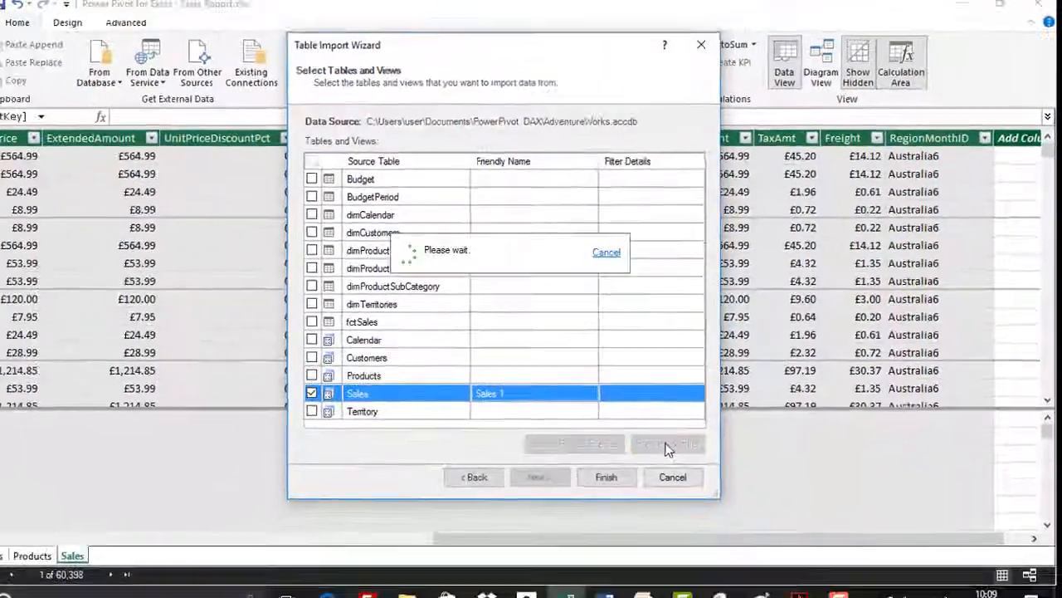
left_click(668, 443)
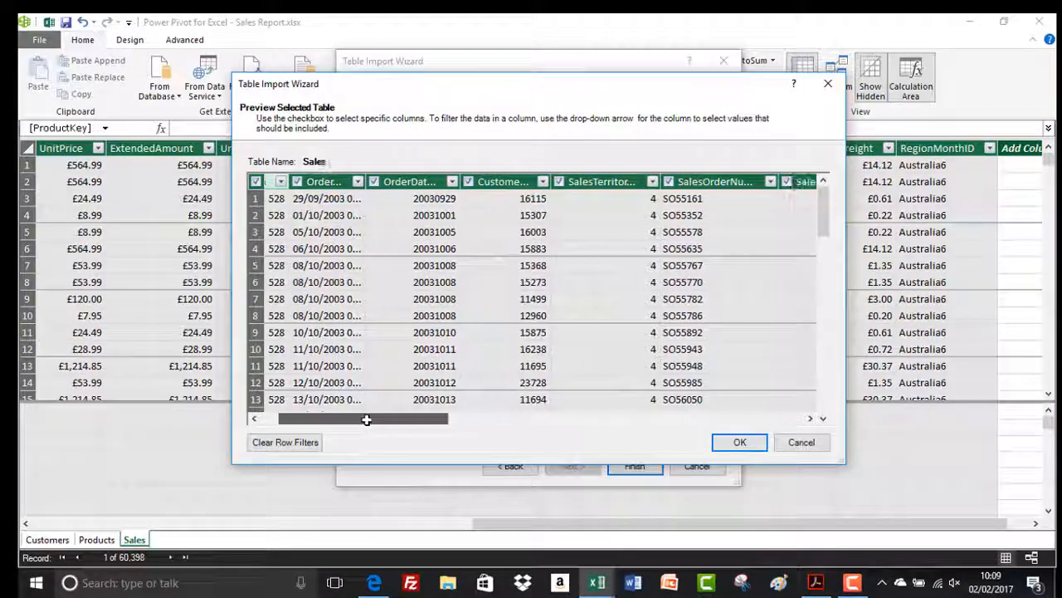
left_click_drag(365, 419, 435, 422)
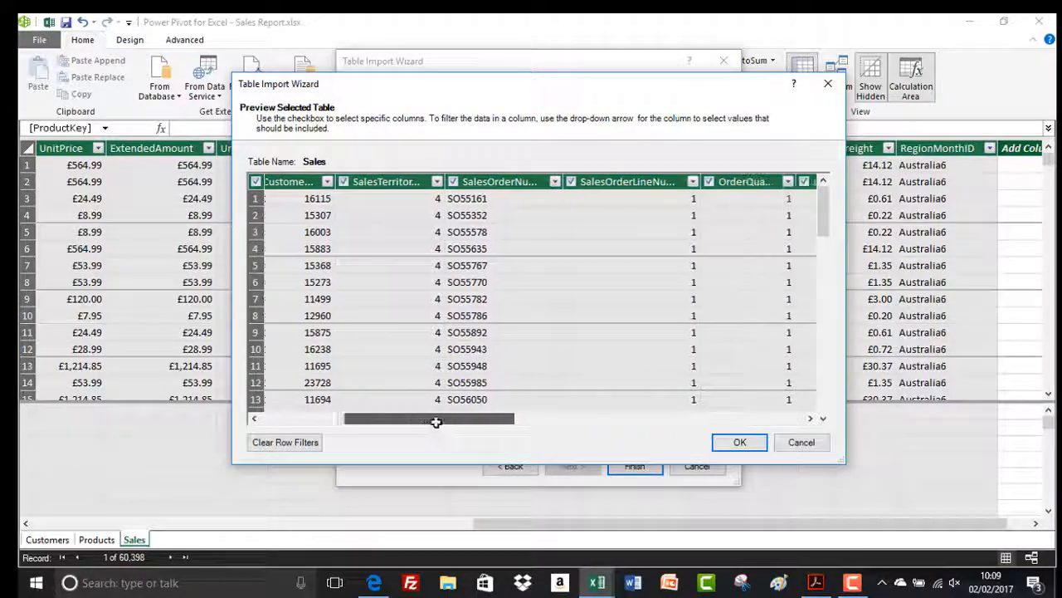
left_click_drag(429, 418, 629, 418)
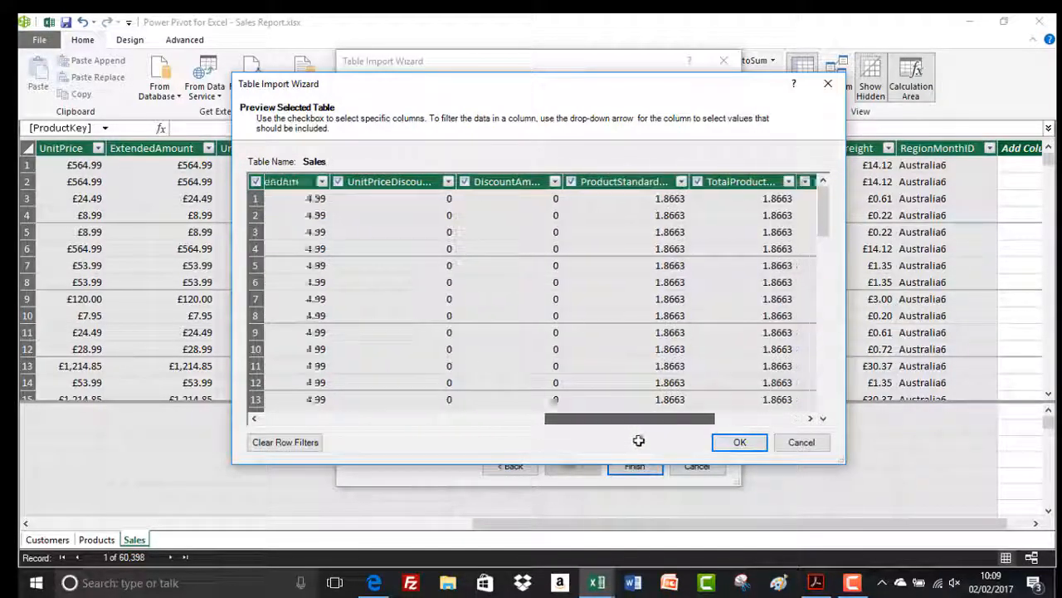
scroll("right", 3)
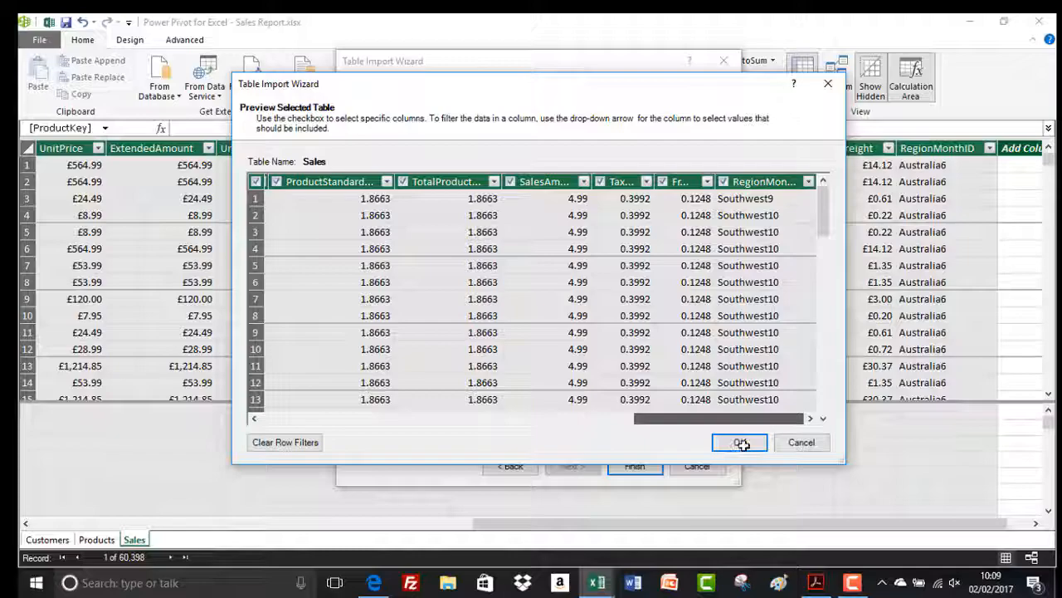
mouse_move(807, 181)
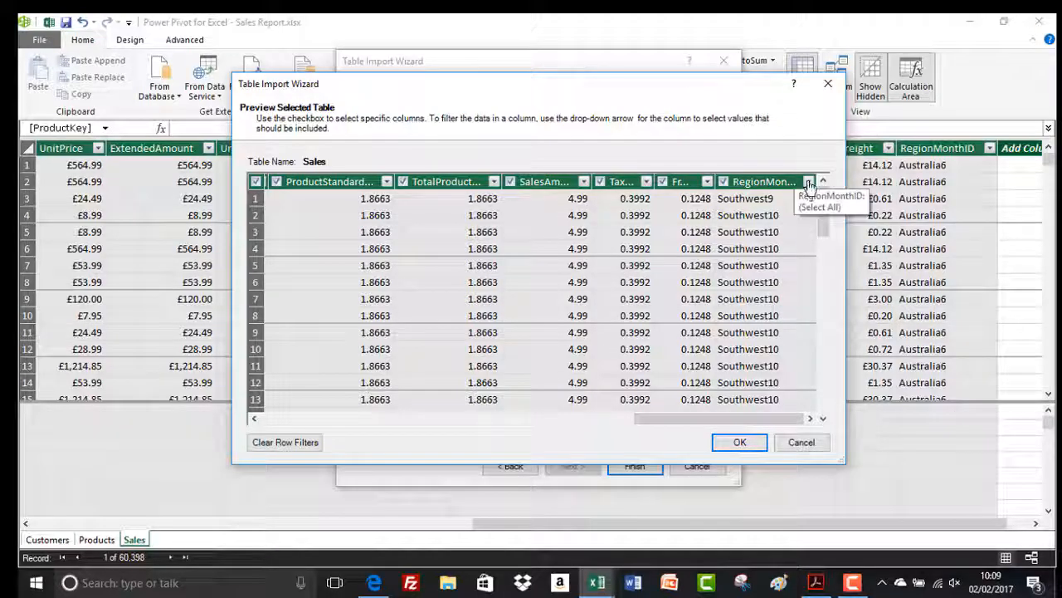
Step: Filter RegionMonthID to exclude Southwest9 and Southwest10
left_click(808, 181)
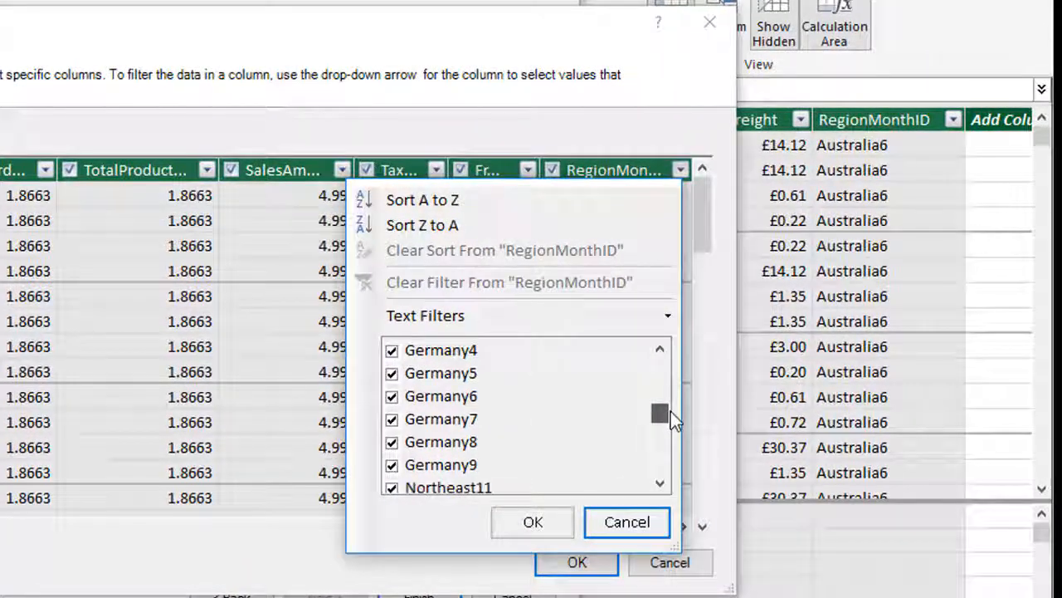
scroll("down", 3)
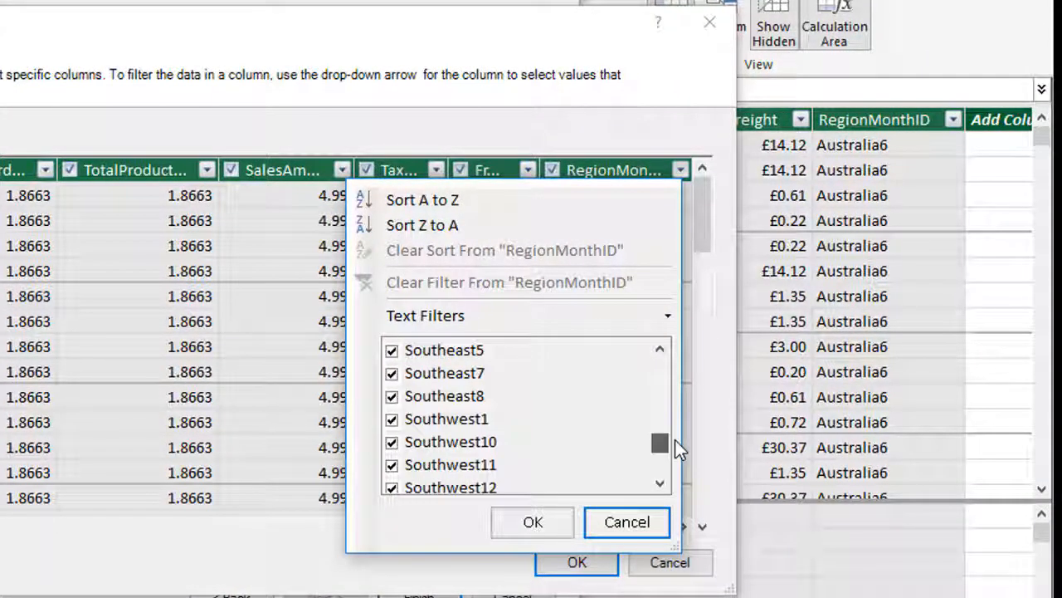
scroll("down", 3)
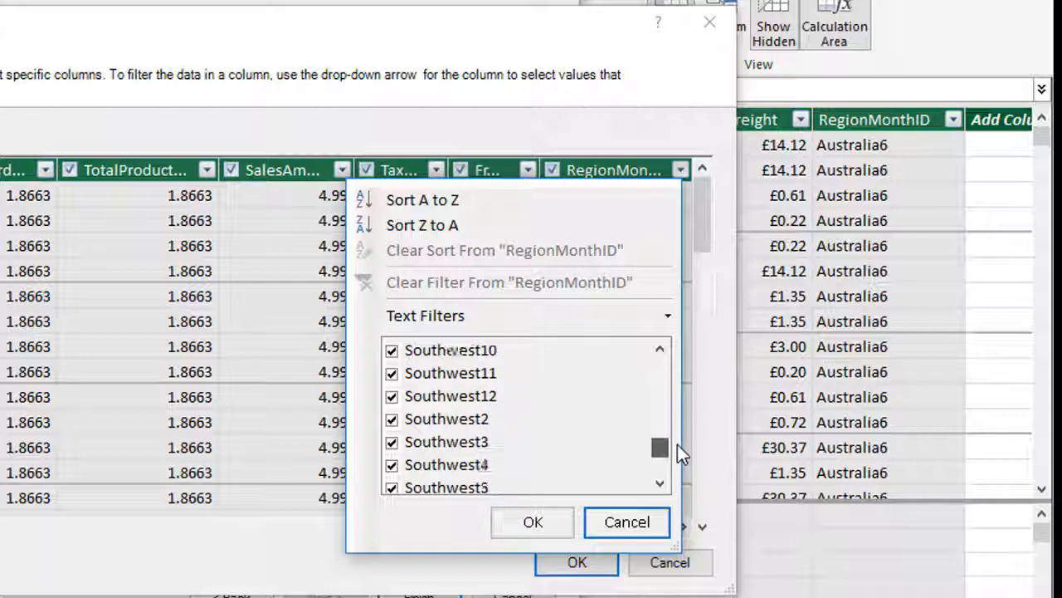
scroll("down", 3)
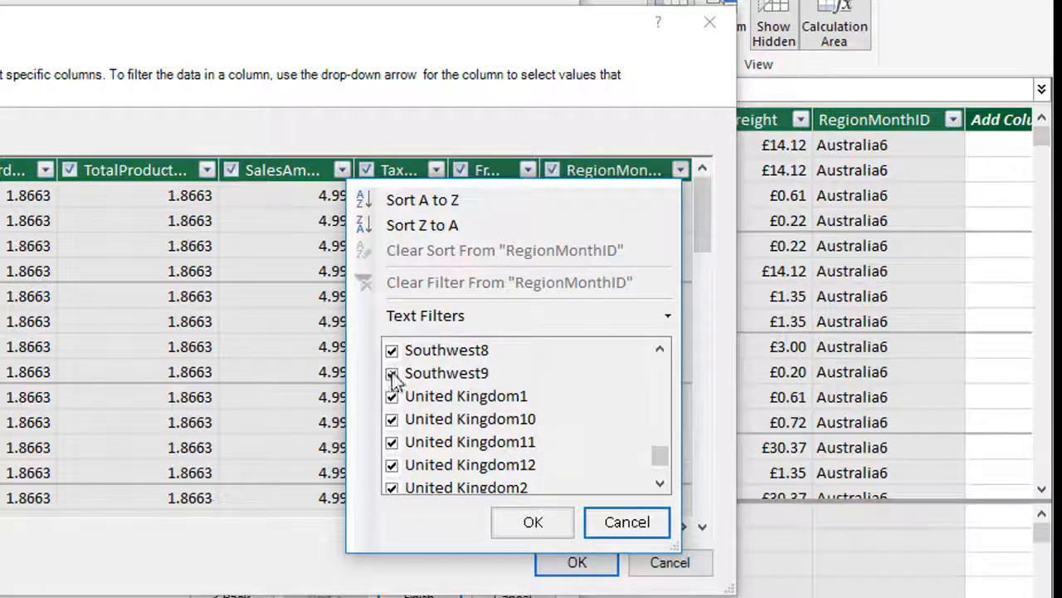
left_click(392, 373)
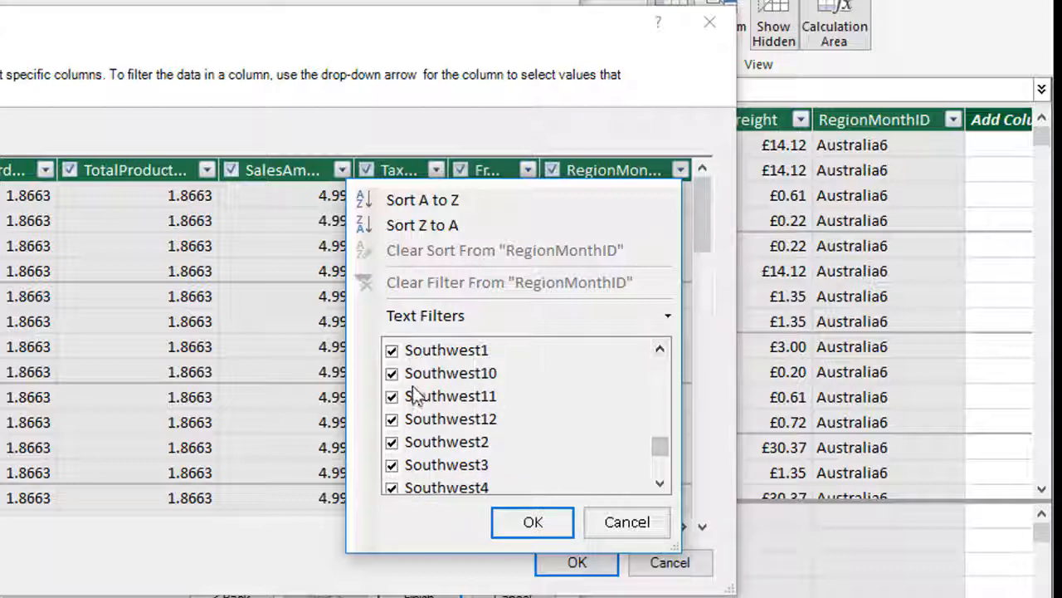
left_click(392, 372)
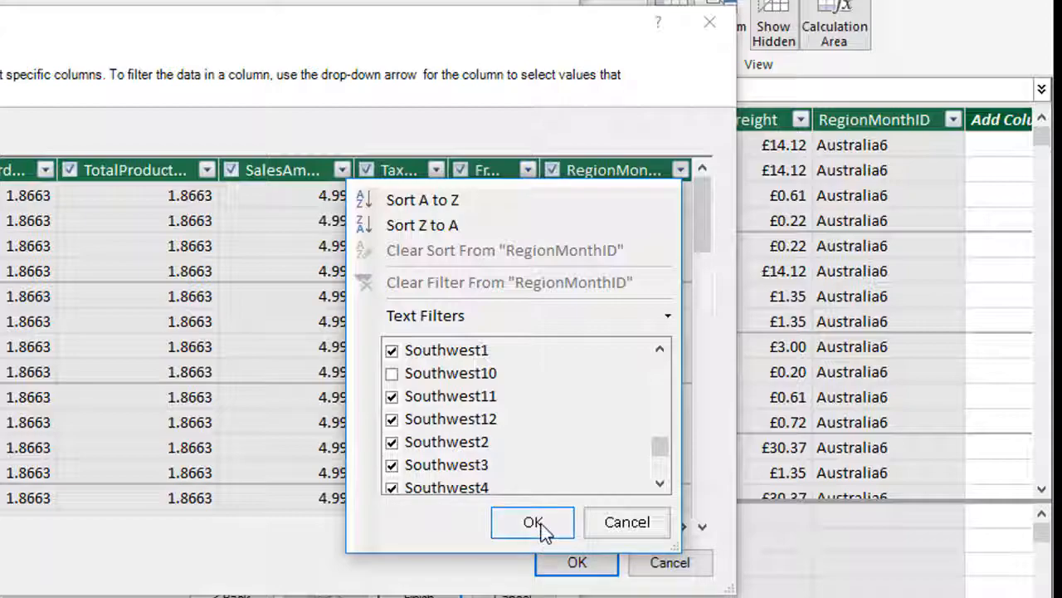
left_click(532, 521)
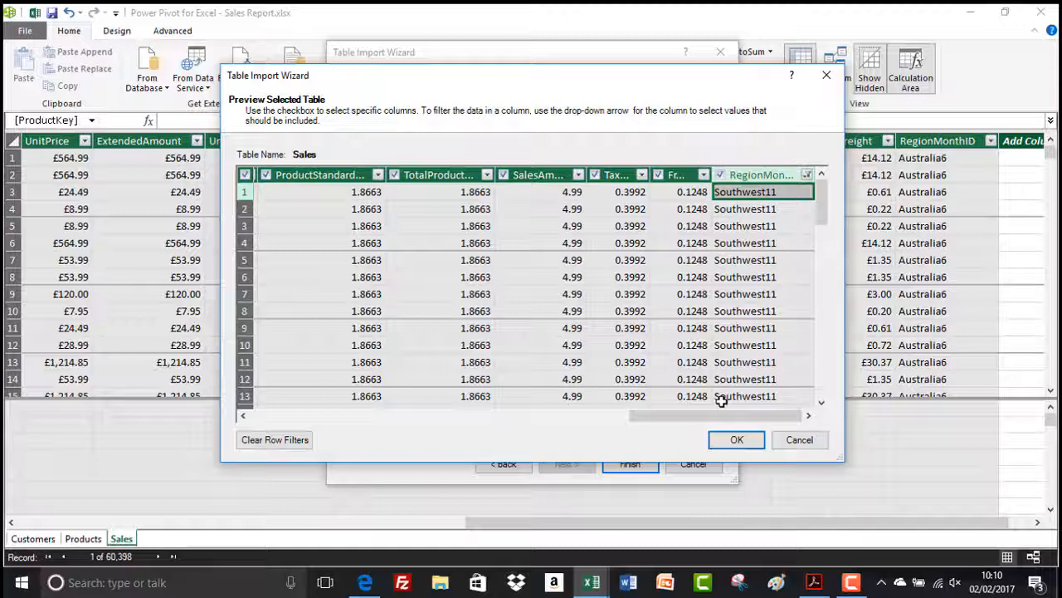
mouse_move(568, 401)
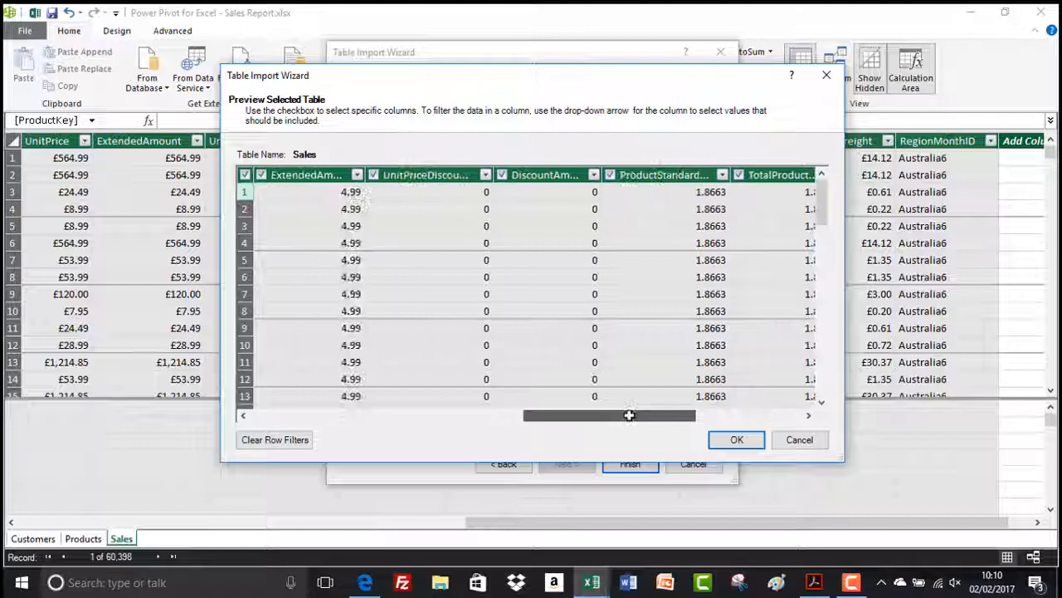
left_click_drag(629, 415, 453, 415)
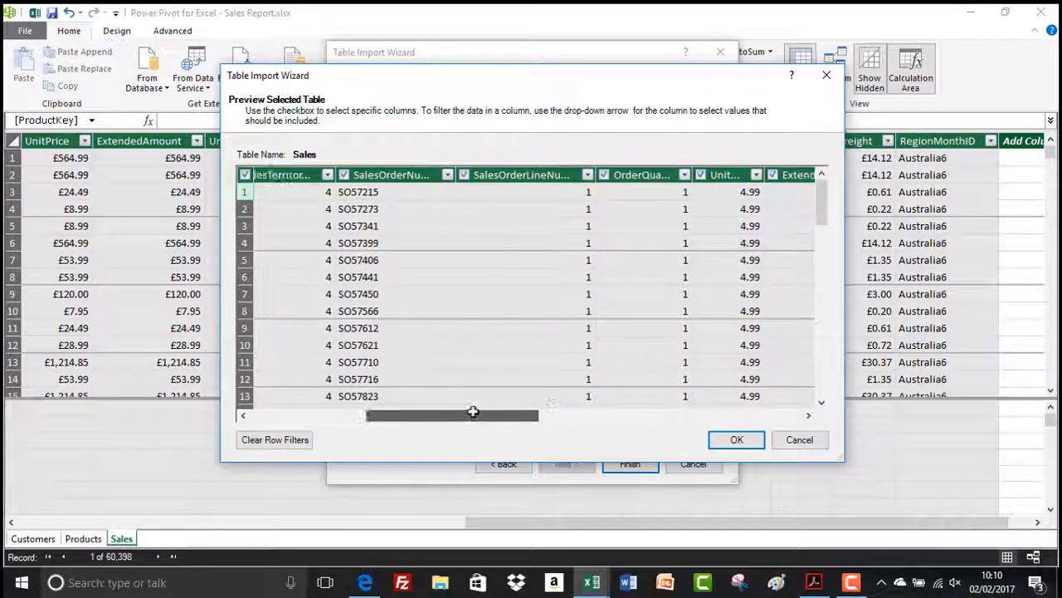
left_click_drag(473, 415, 391, 415)
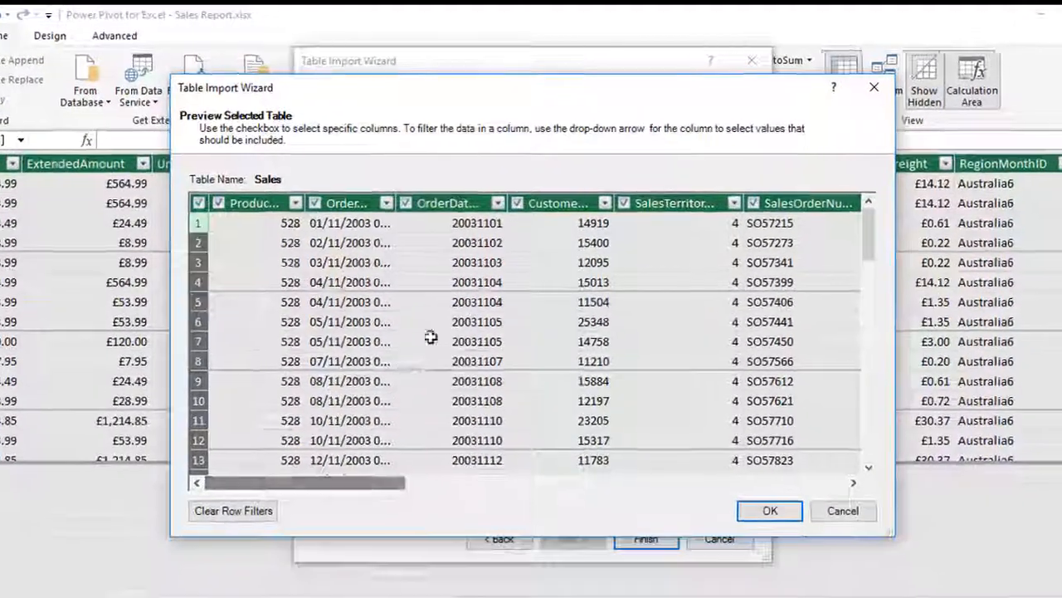
Step: Accept the filtered preview and finish importing 58,622 rows as Sales 1
left_click(497, 203)
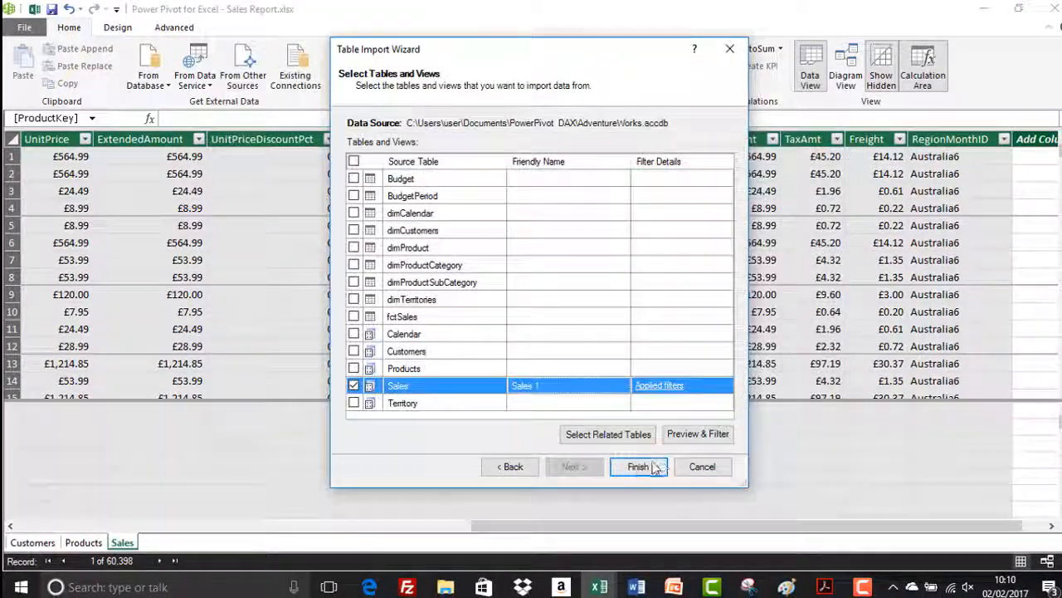
left_click(638, 465)
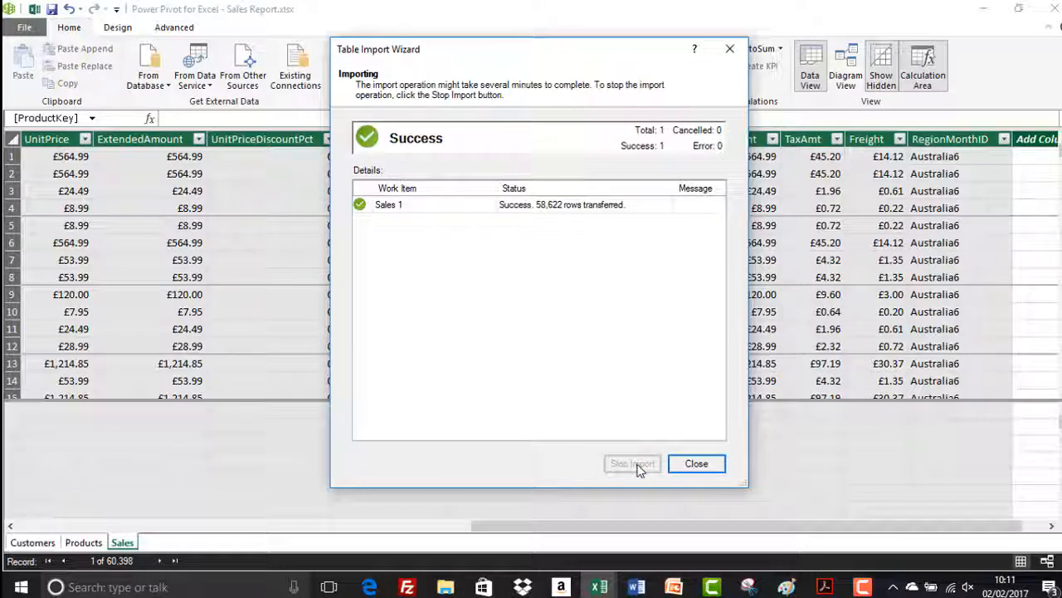
mouse_move(550, 484)
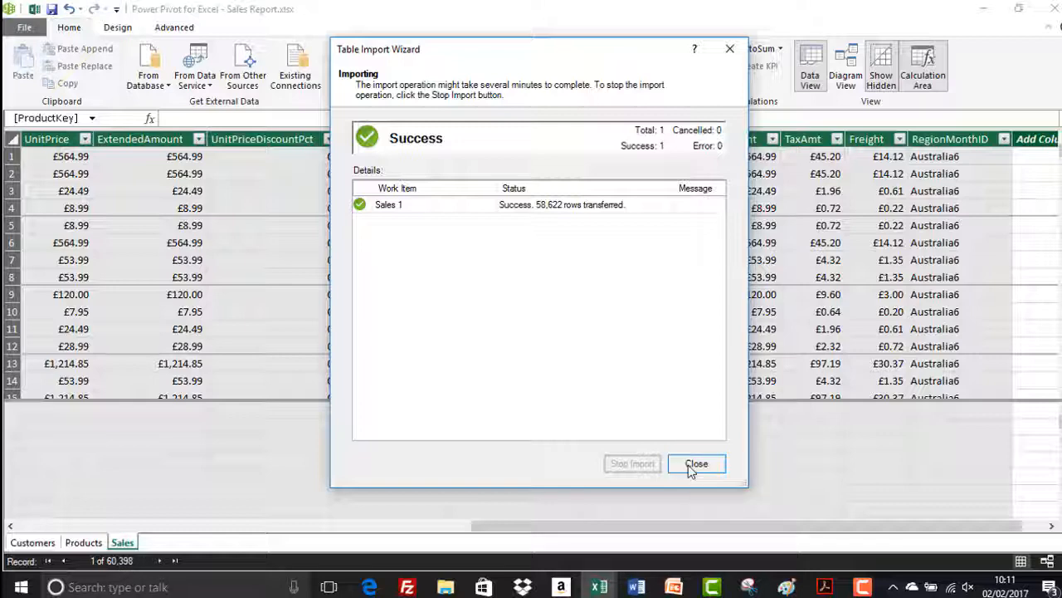
Step: Close the import summary and browse the RegionMonthID values in Sales 1 without filtering
left_click(695, 463)
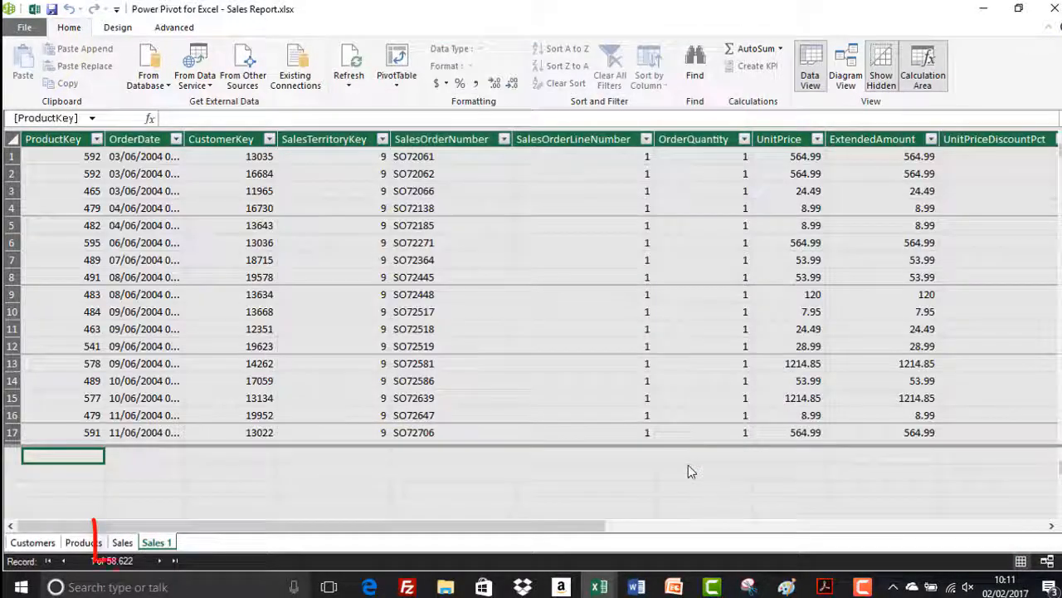
left_click(156, 542)
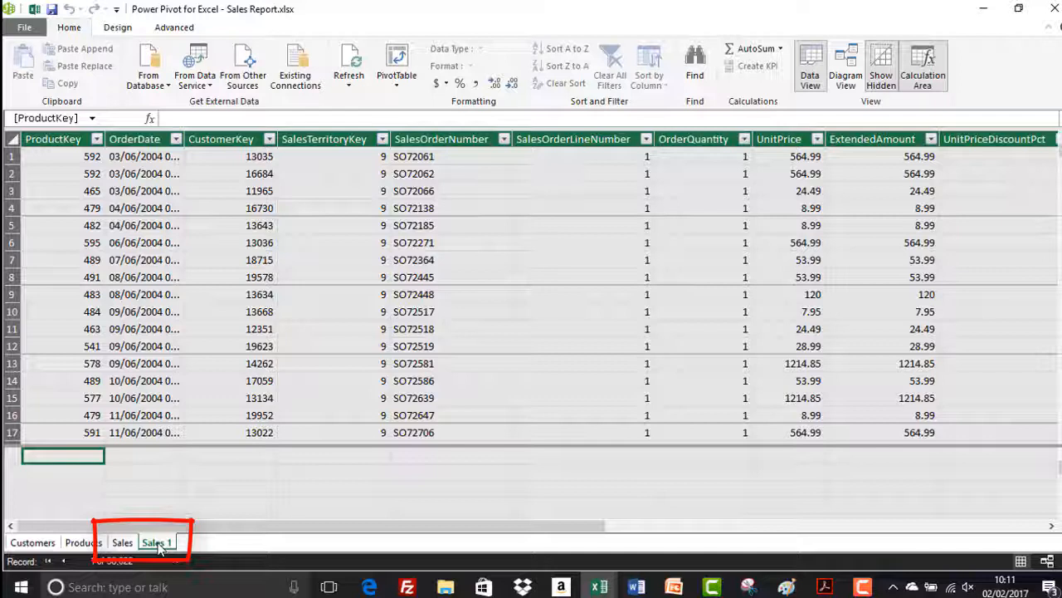
mouse_move(201, 461)
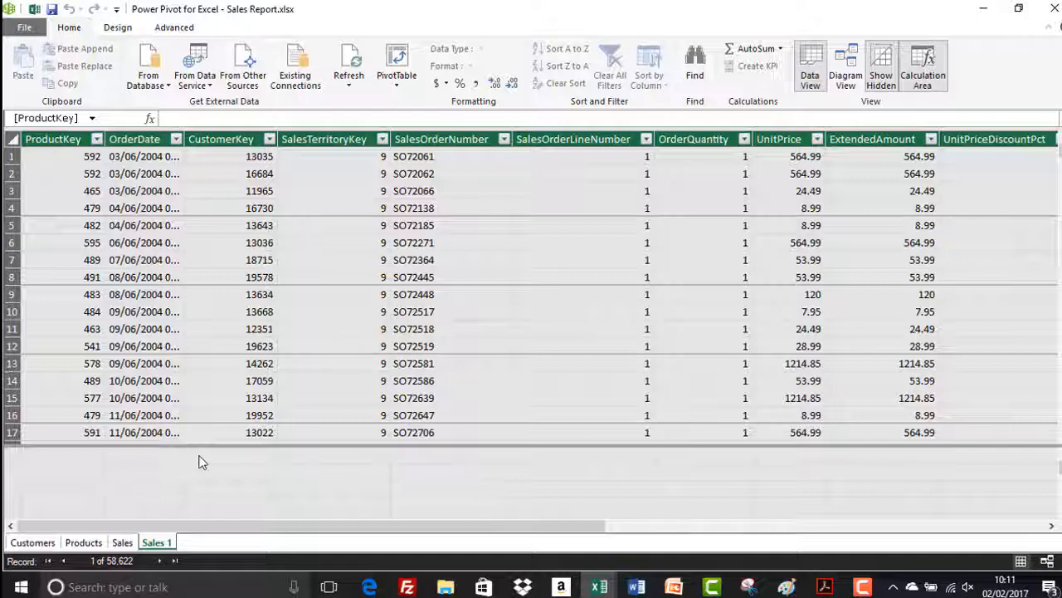
mouse_move(702, 366)
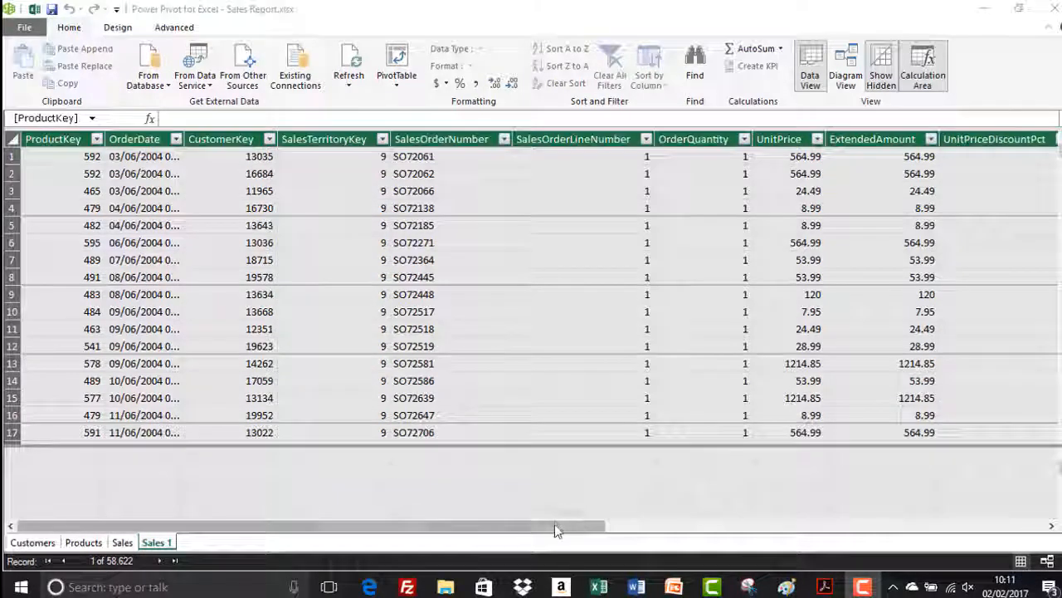
scroll("right", 3)
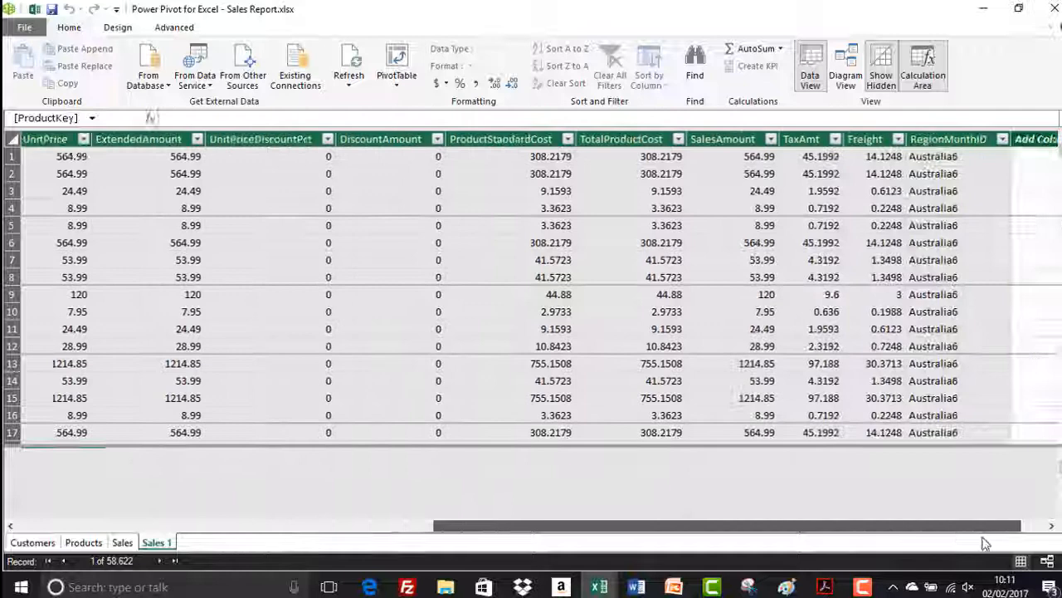
scroll("right", 3)
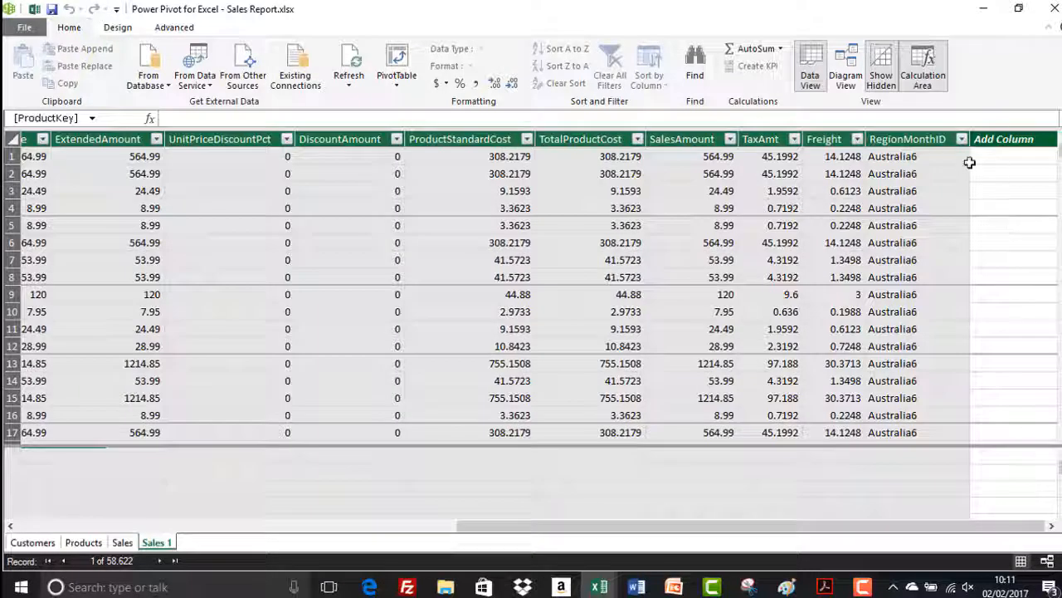
left_click(959, 139)
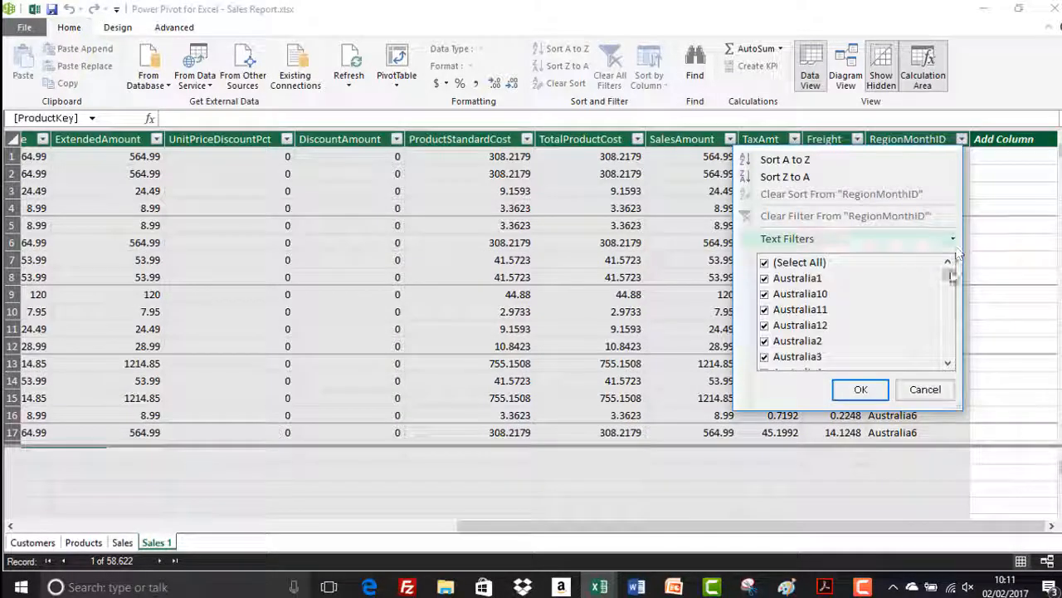
scroll("down", 3)
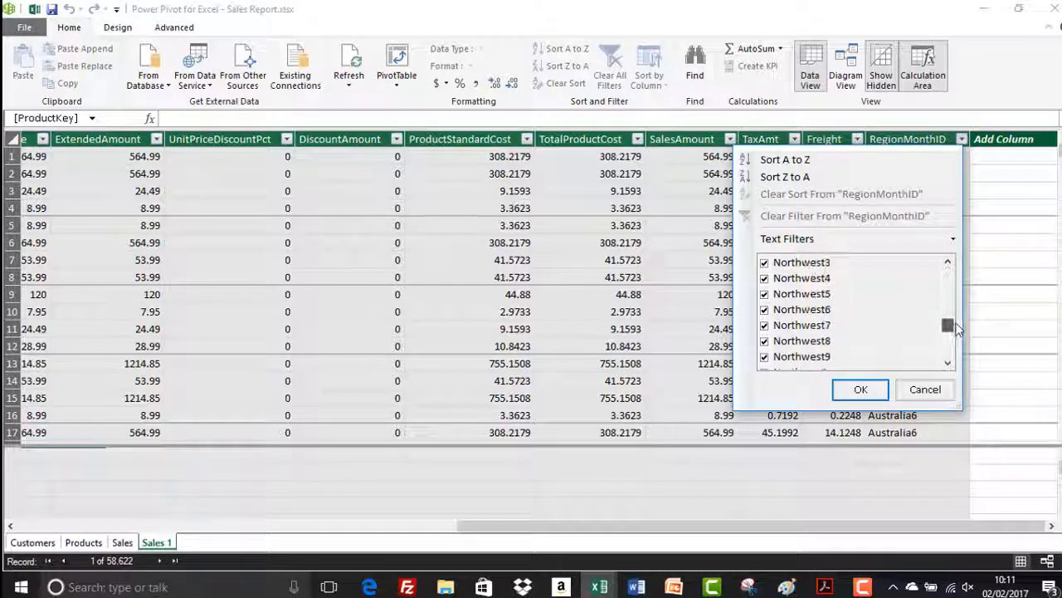
scroll("down", 3)
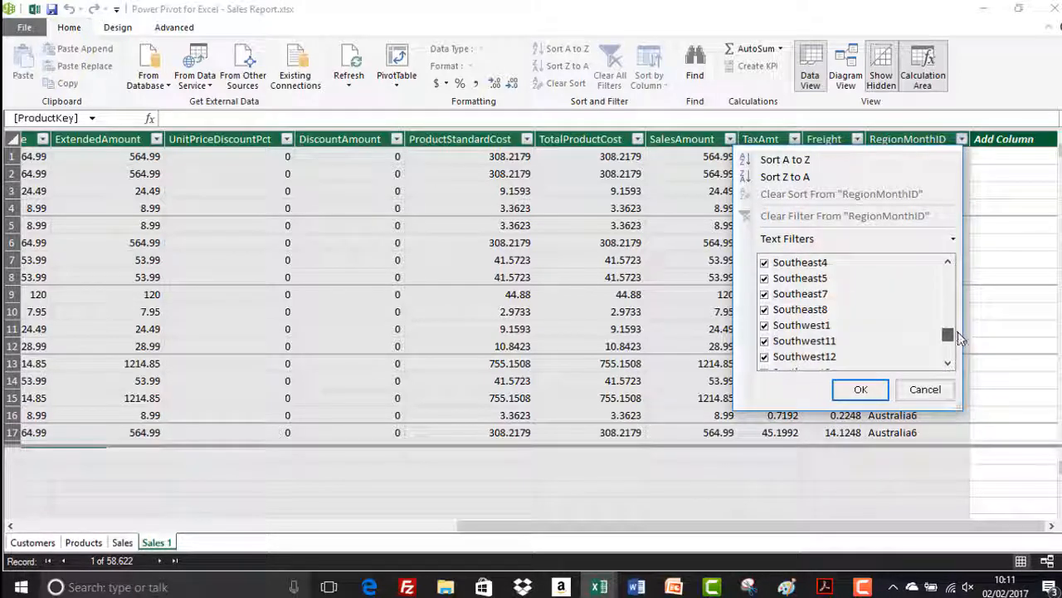
scroll("down", 3)
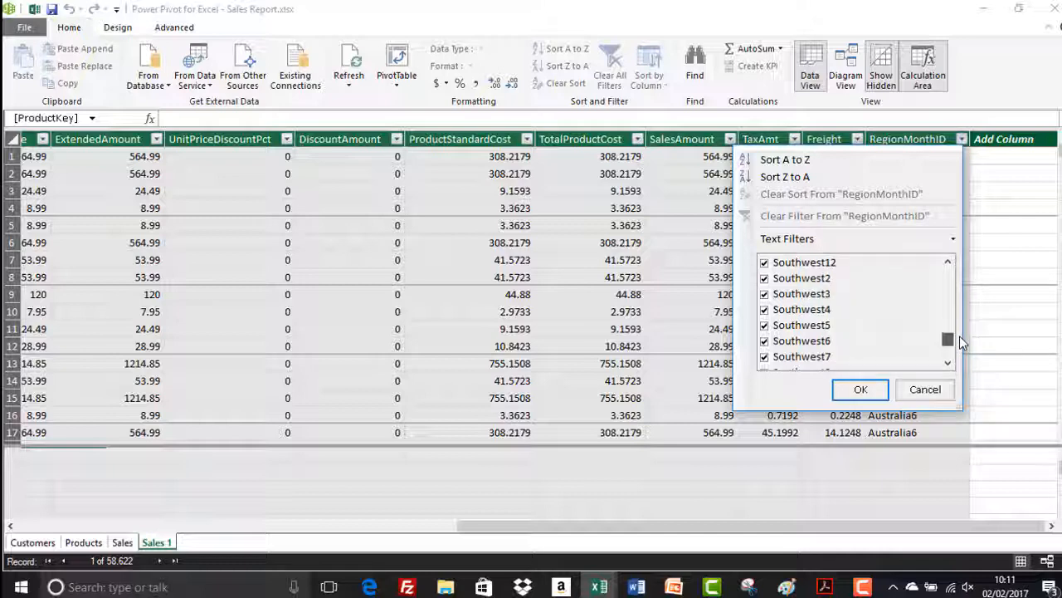
scroll("down", 3)
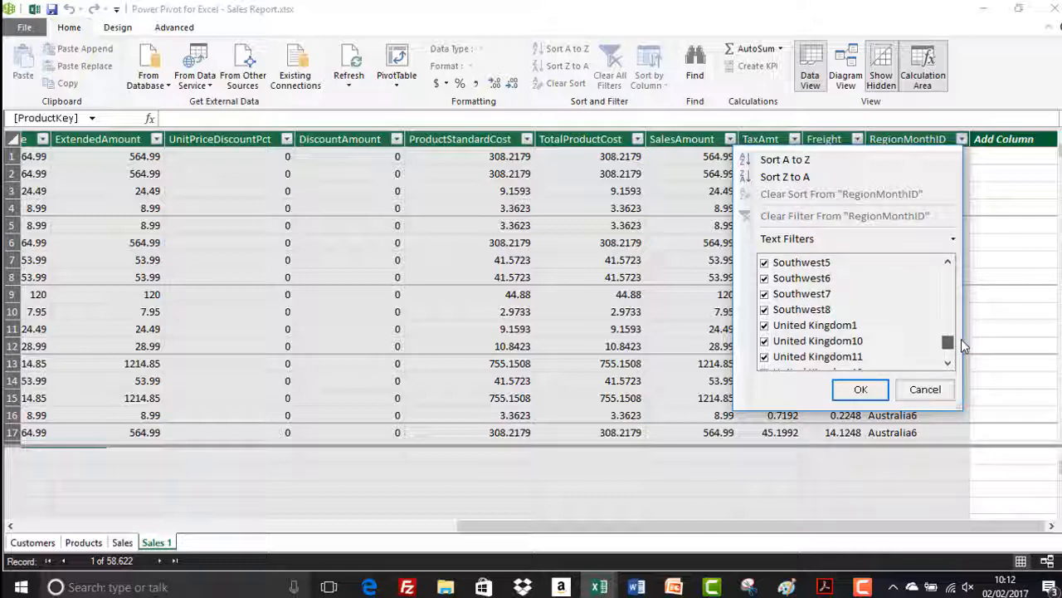
left_click(860, 389)
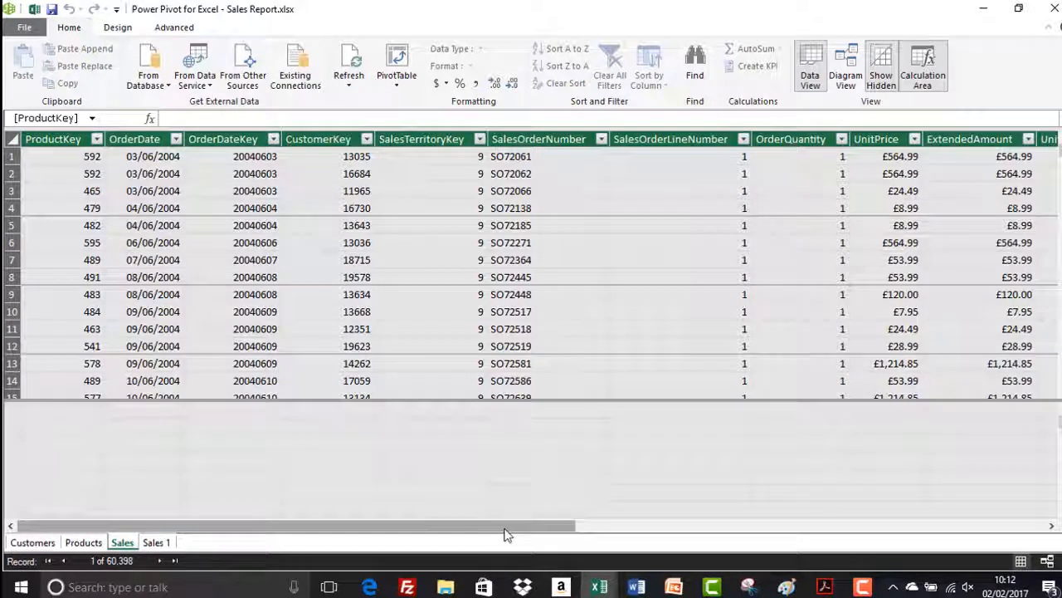
Step: Delete the RegionMonthID column from the original Sales table and confirm
scroll("right", 3)
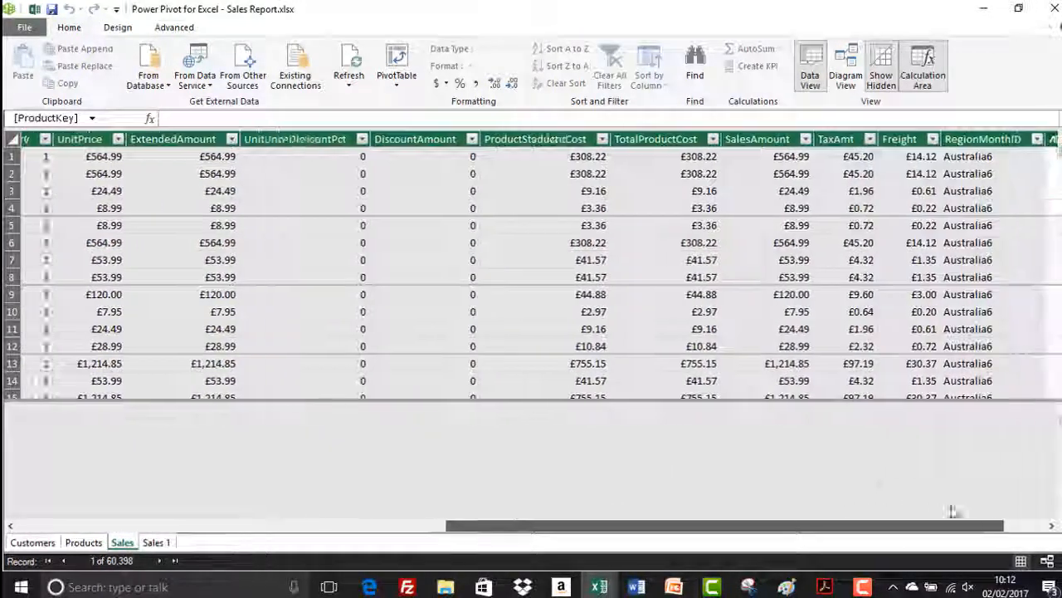
scroll("right", 3)
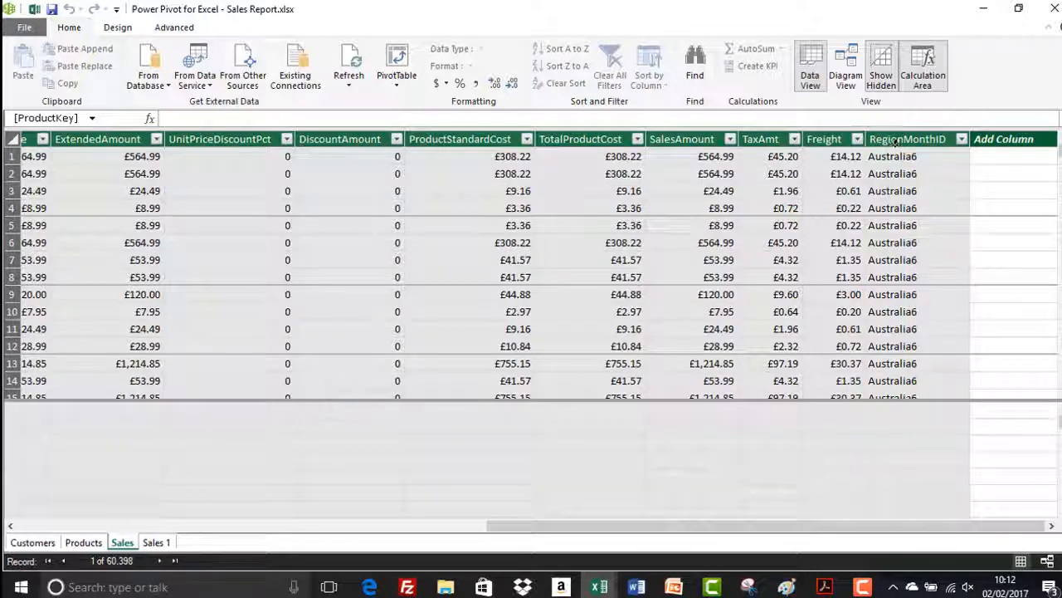
left_click(907, 139)
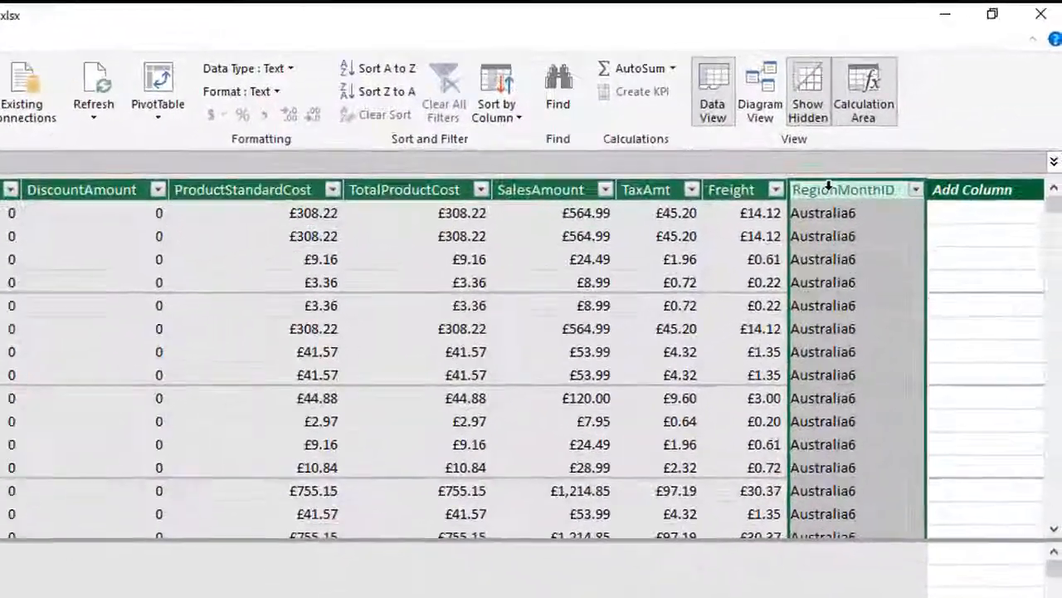
right_click(843, 190)
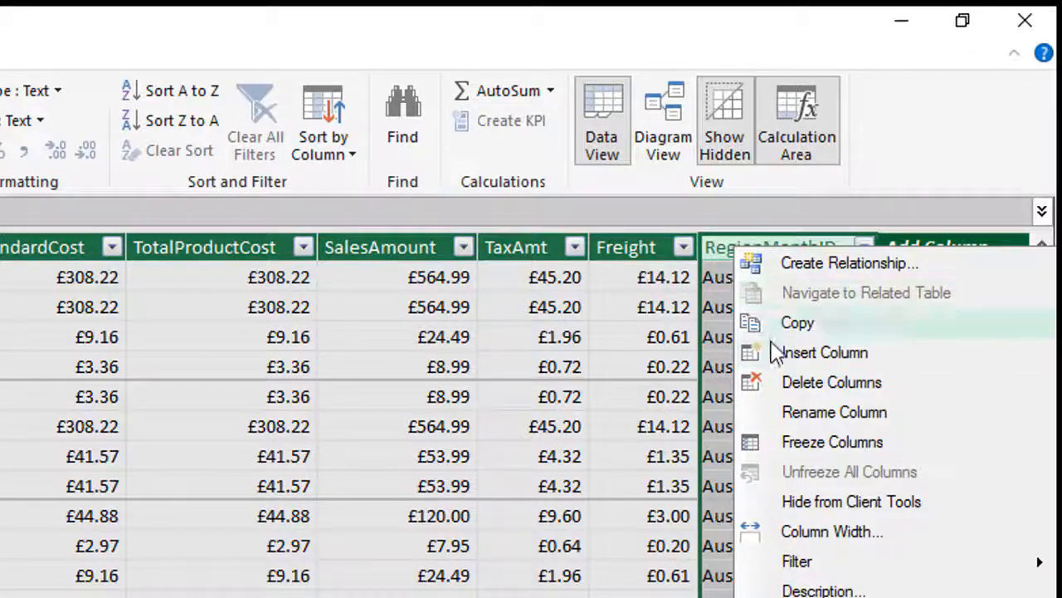
left_click(830, 381)
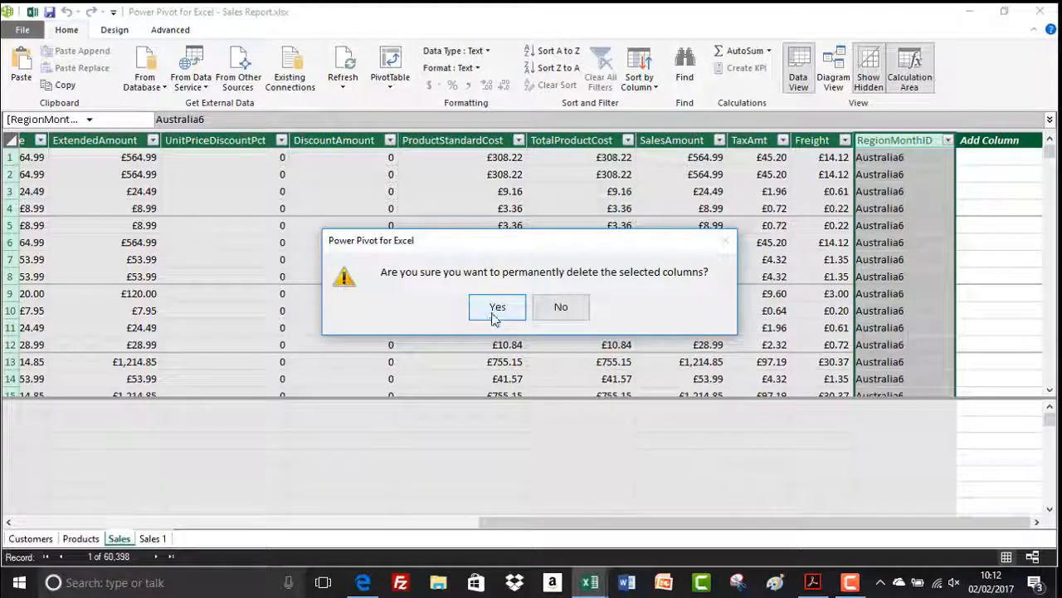
left_click(498, 307)
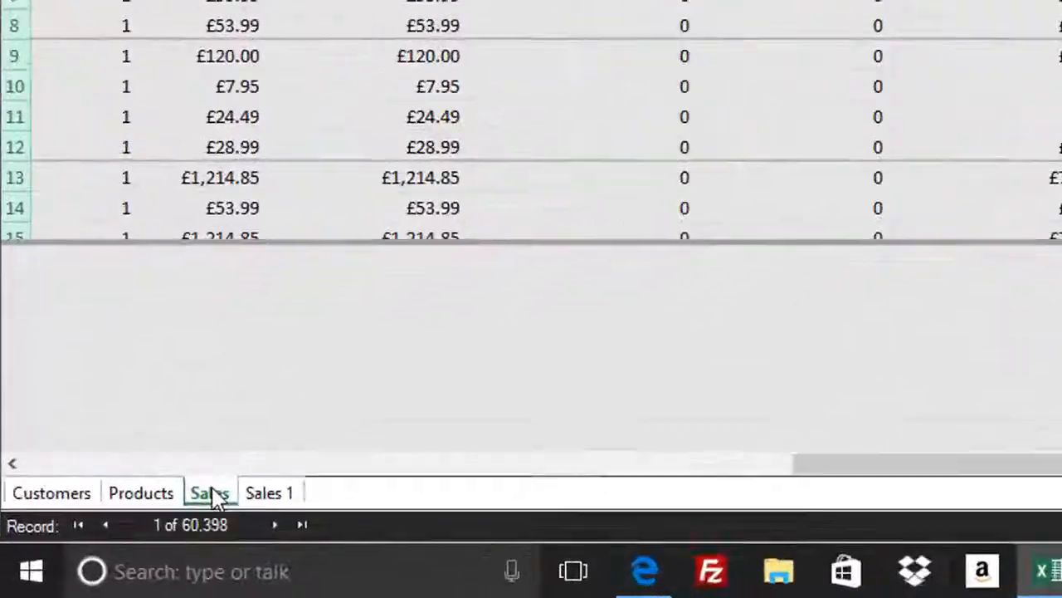
Step: Delete the original Sales table from its tab menu and confirm the deletion
right_click(210, 492)
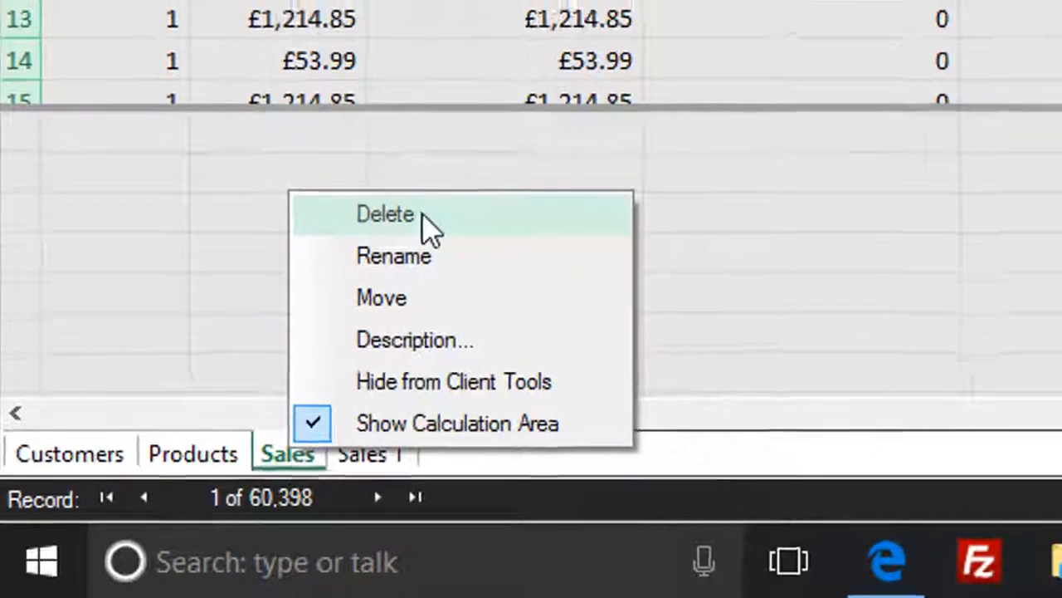
left_click(384, 214)
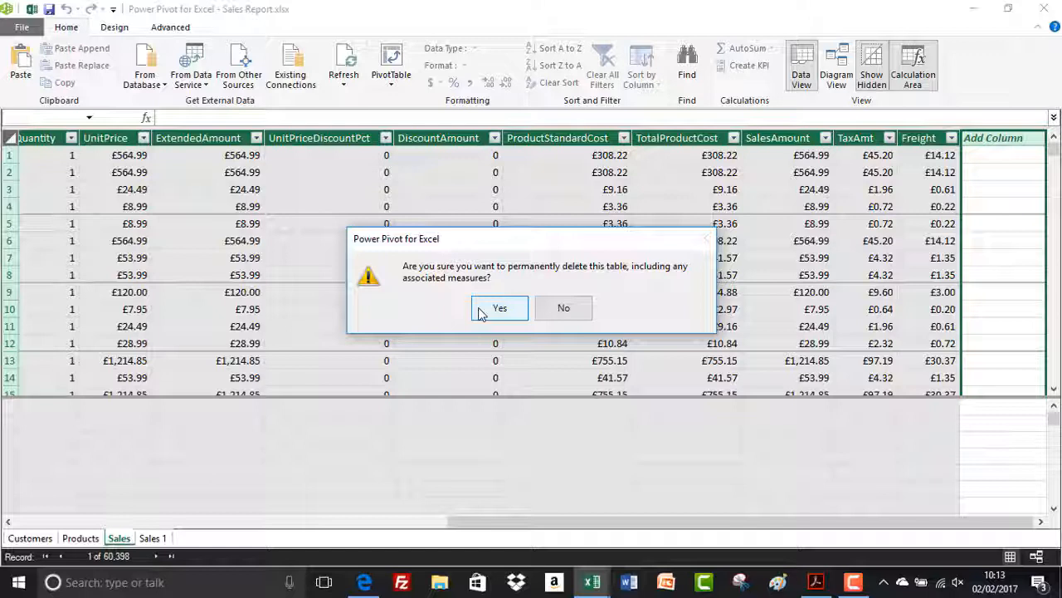
mouse_move(278, 413)
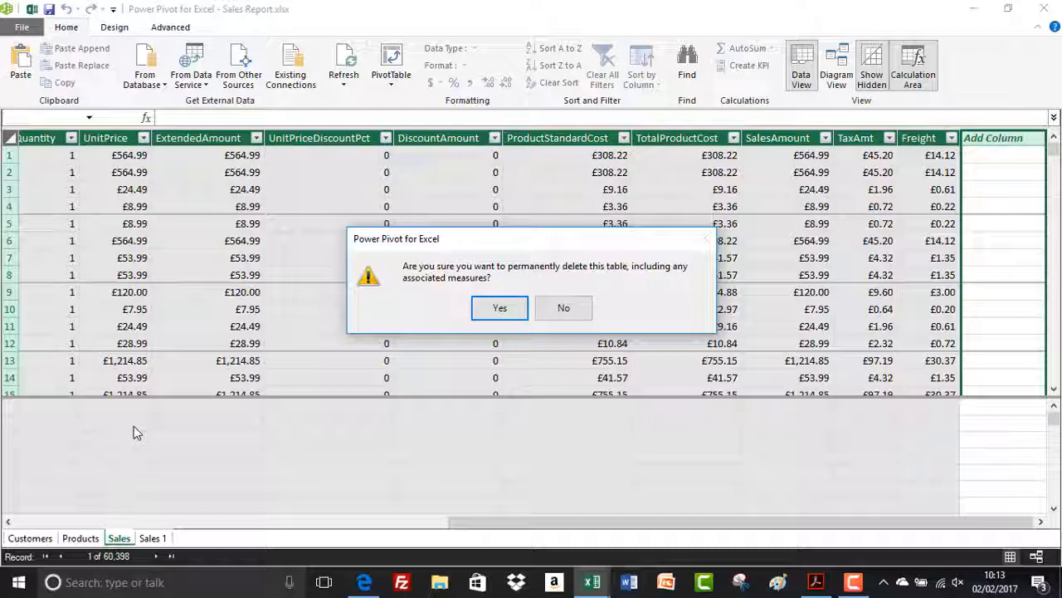
mouse_move(400, 405)
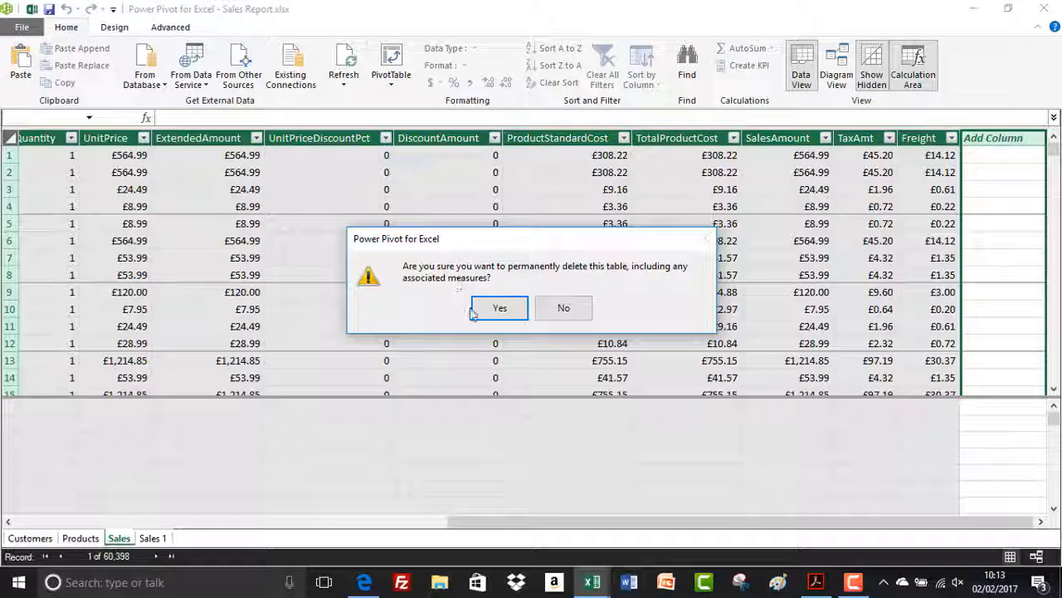
left_click(499, 308)
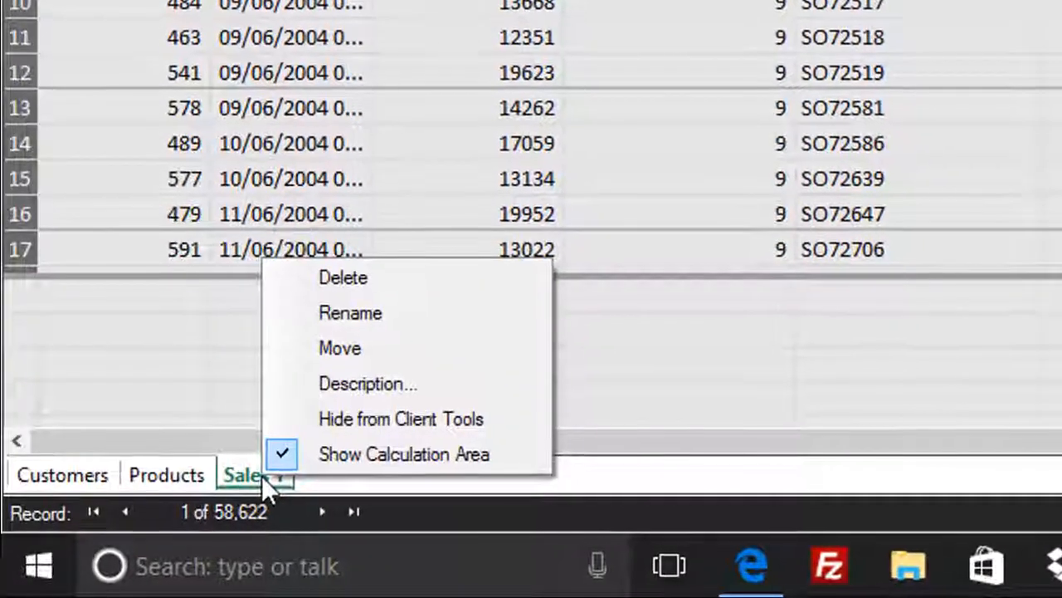
Step: Choose Rename on the Sales 1 tab to rename it Sales
left_click(350, 313)
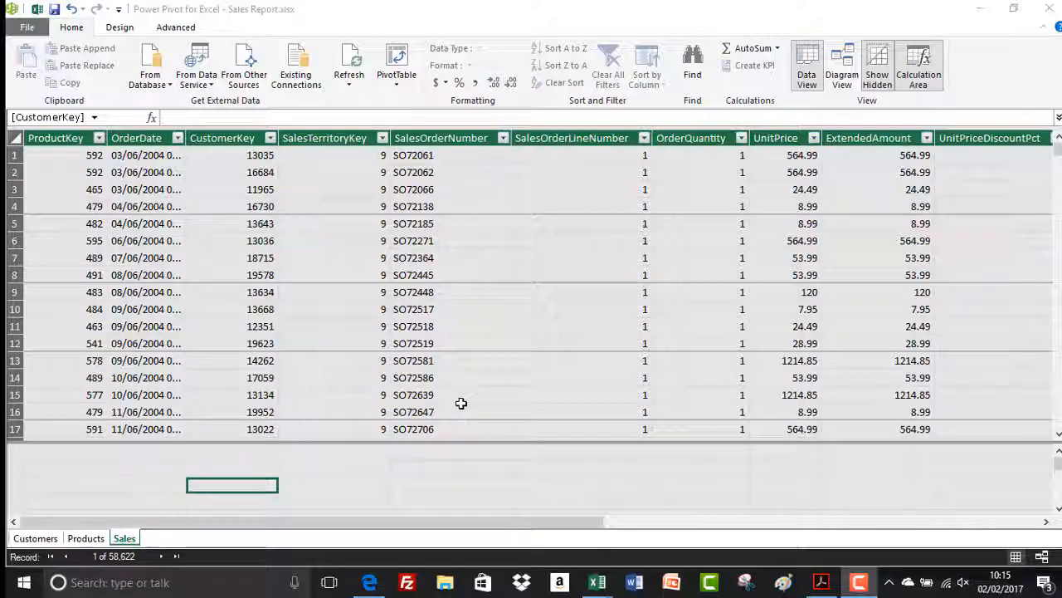
mouse_move(285, 215)
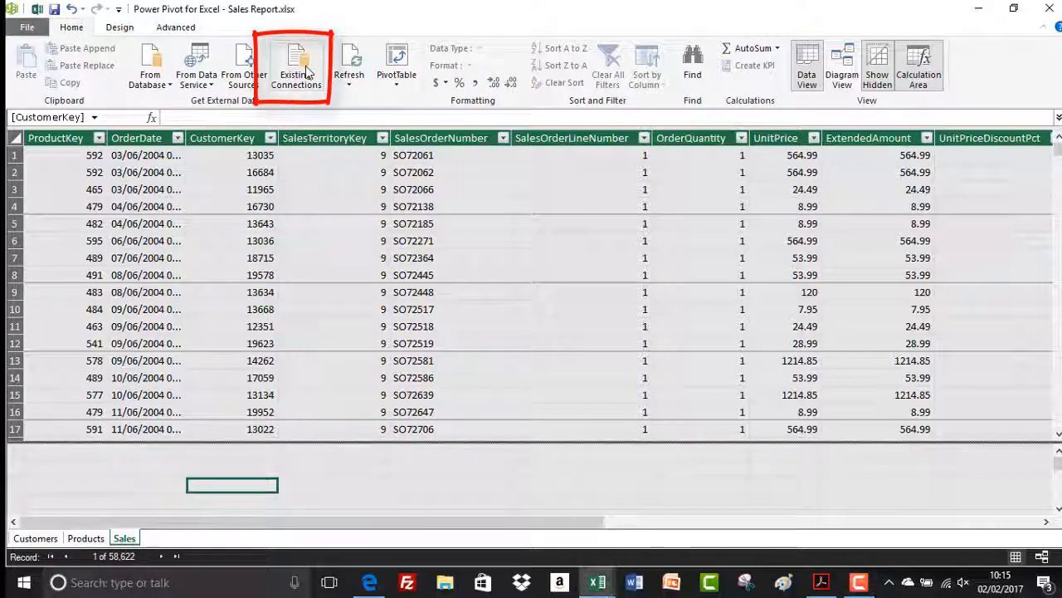
Step: Import the 1,280-row Calendar table from the Access AdventureWorks connection
left_click(297, 65)
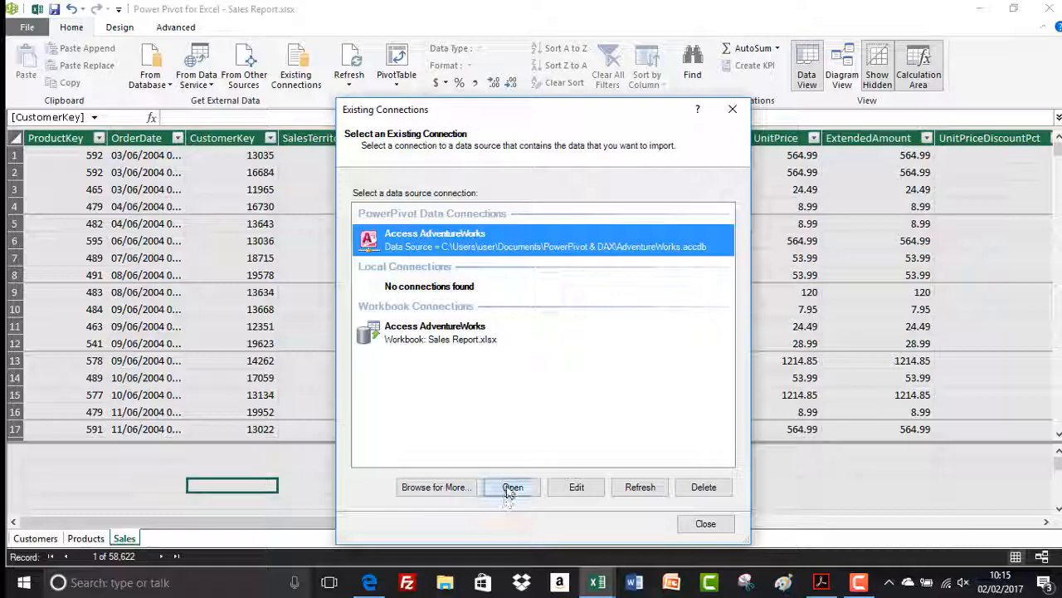
left_click(513, 487)
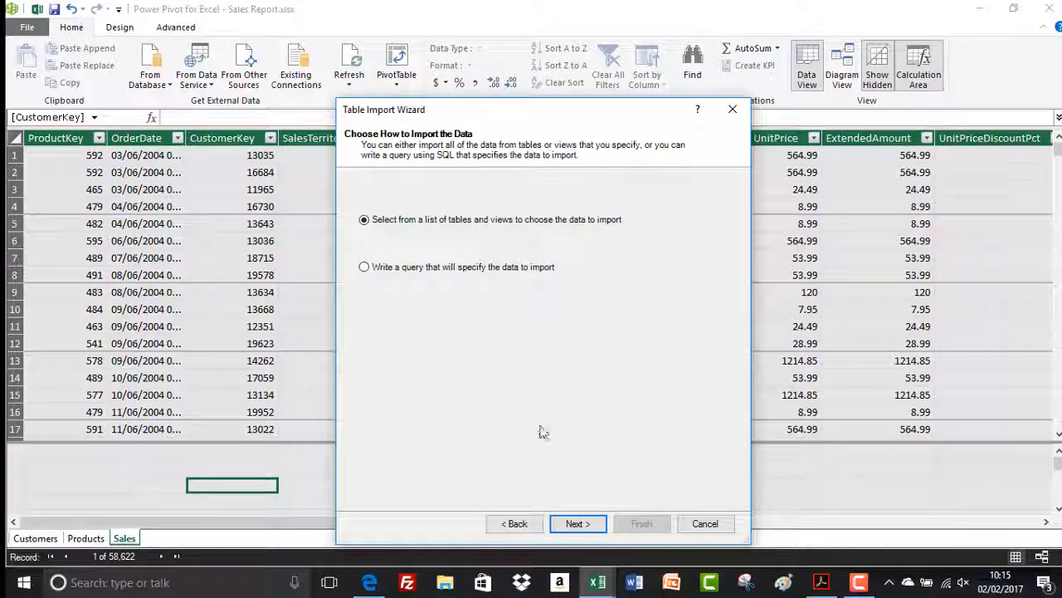
left_click(578, 523)
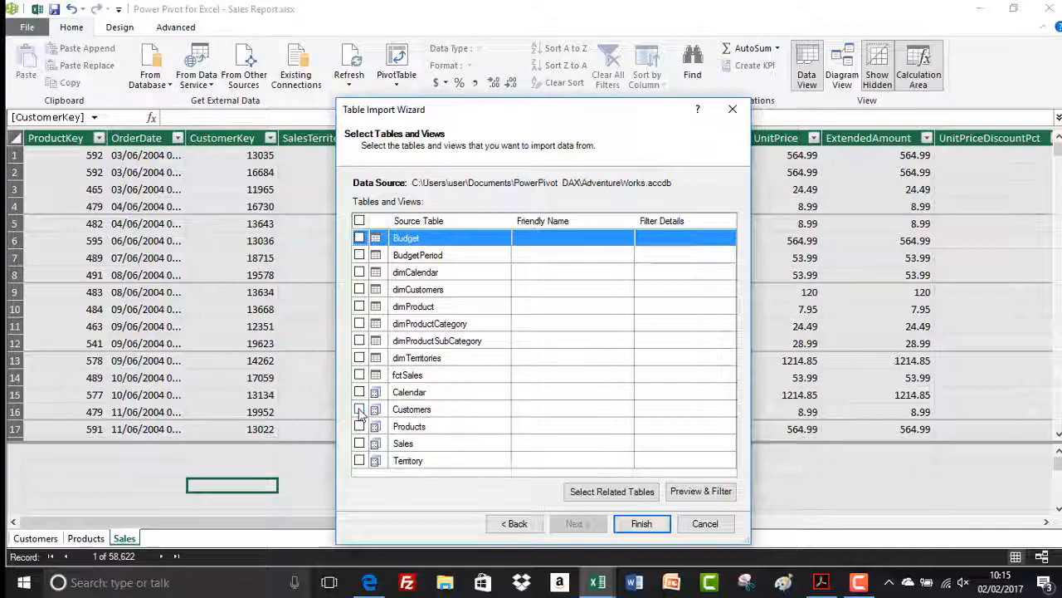
left_click(359, 409)
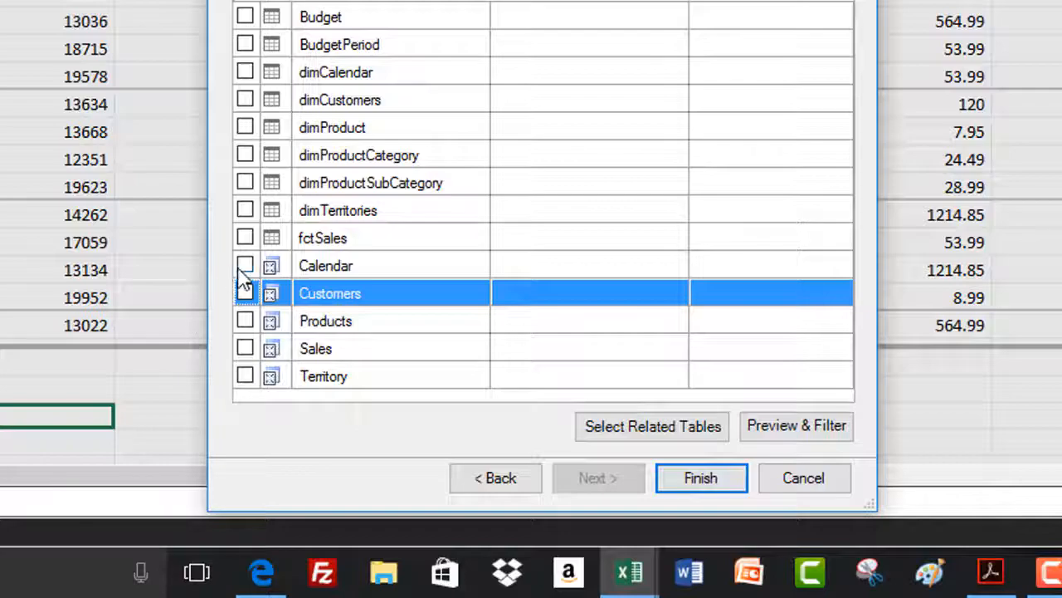
left_click(245, 265)
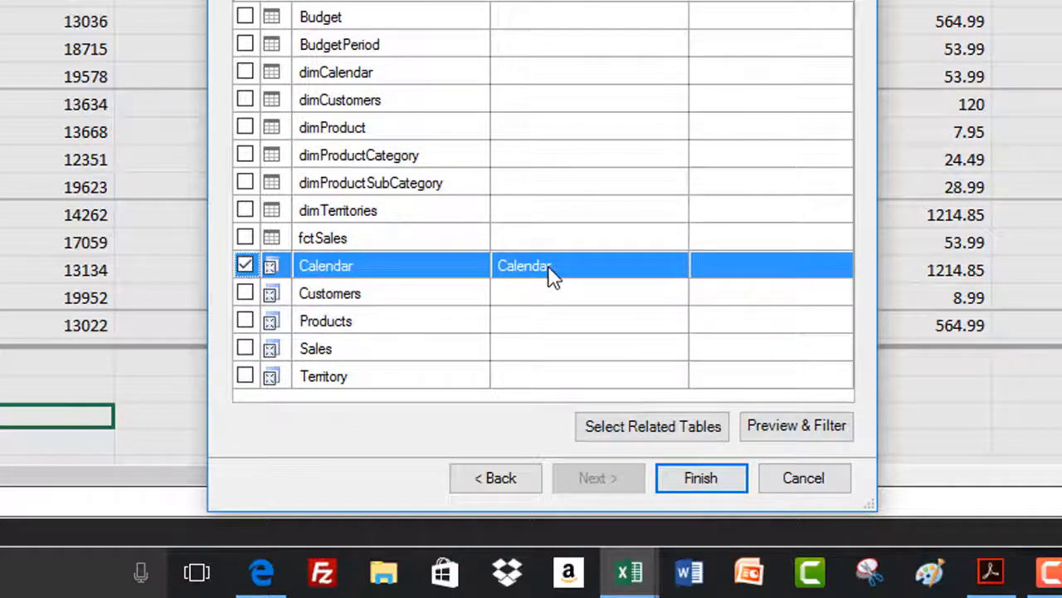
left_click(700, 477)
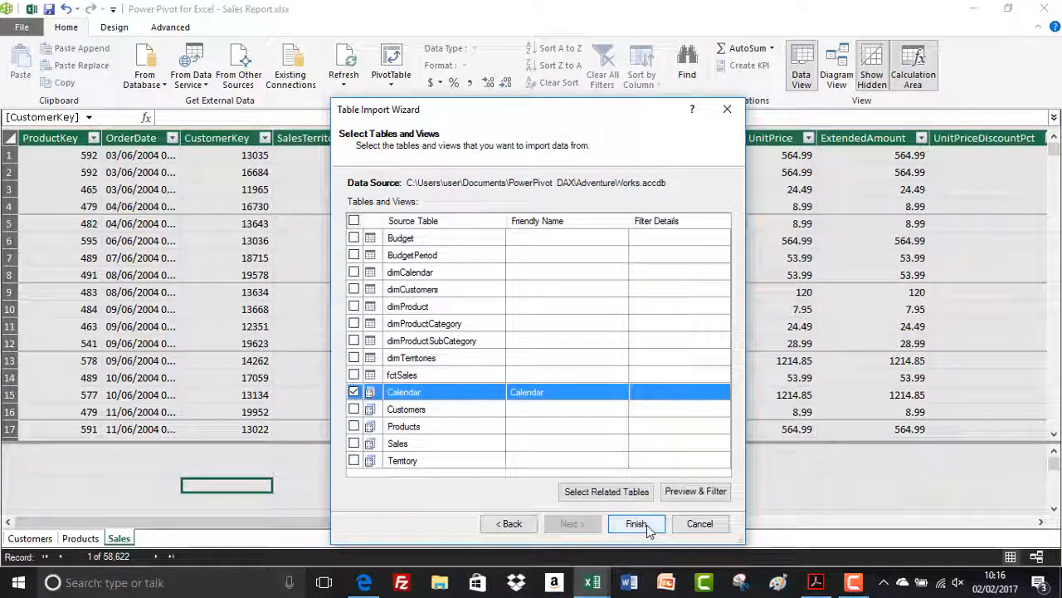
left_click(636, 523)
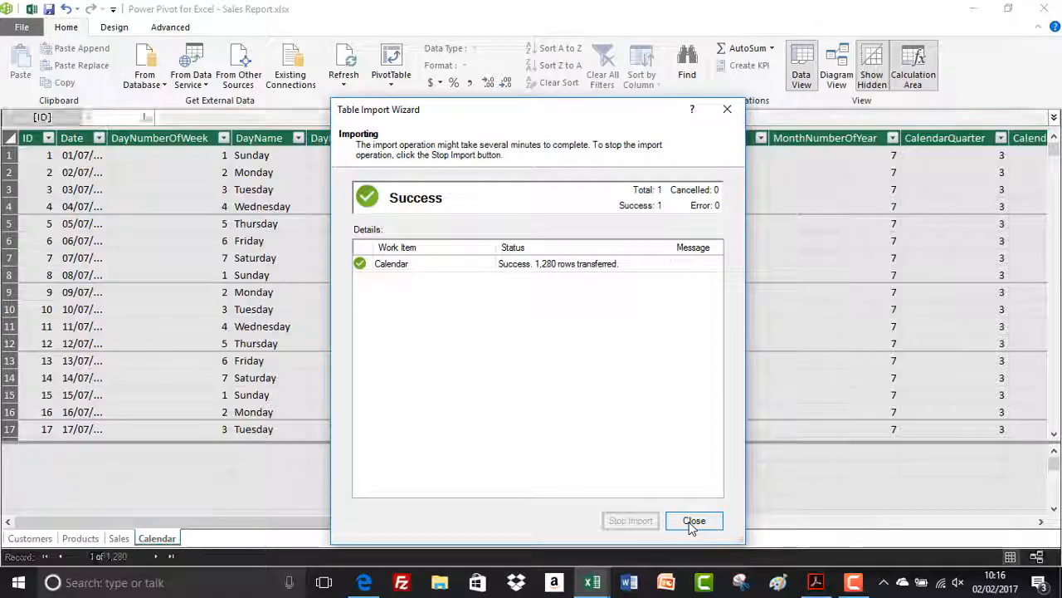
left_click(694, 521)
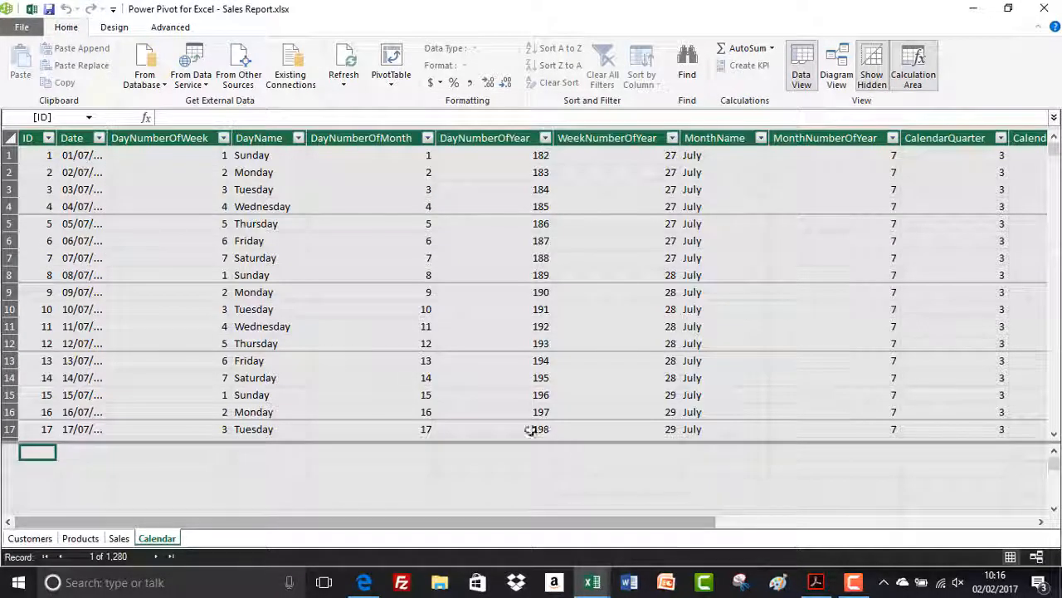
mouse_move(221, 240)
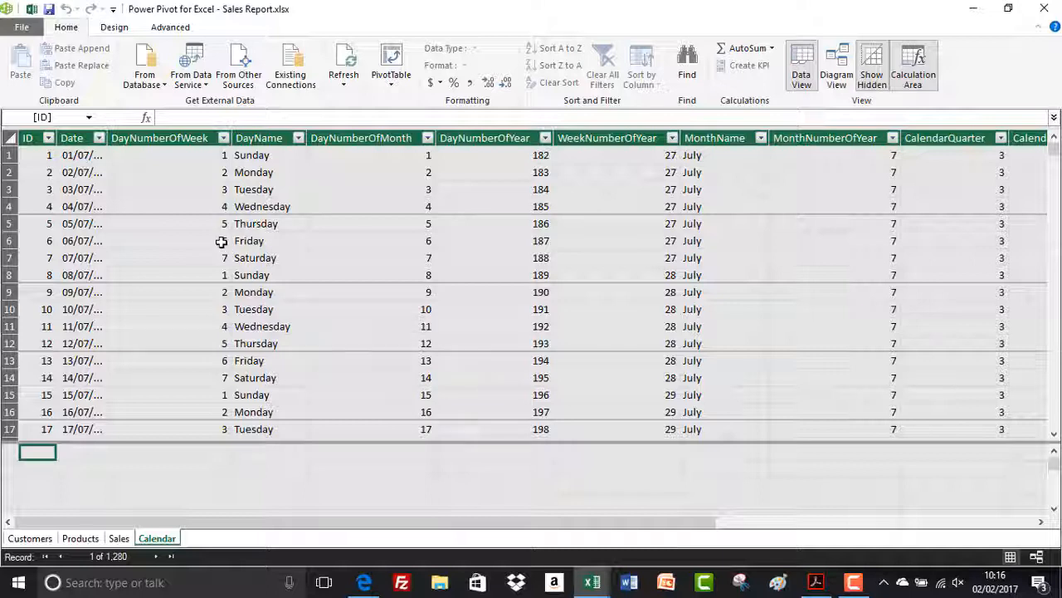
mouse_move(339, 518)
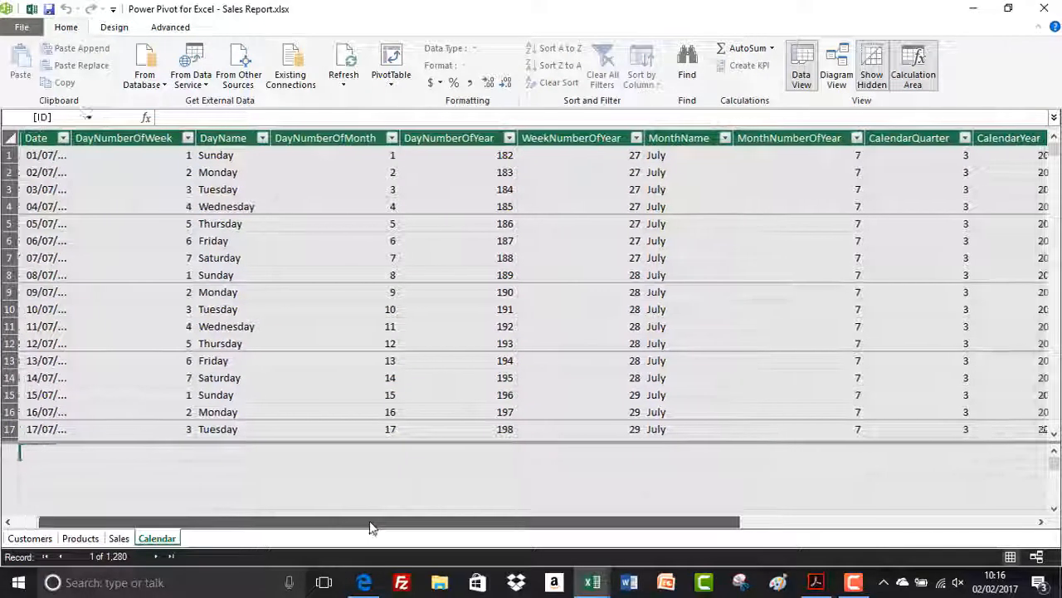
Step: Delete the FiscalQuarter, FiscalYear and FiscalSemester columns so CalendarYear precedes Period
scroll("left", 3)
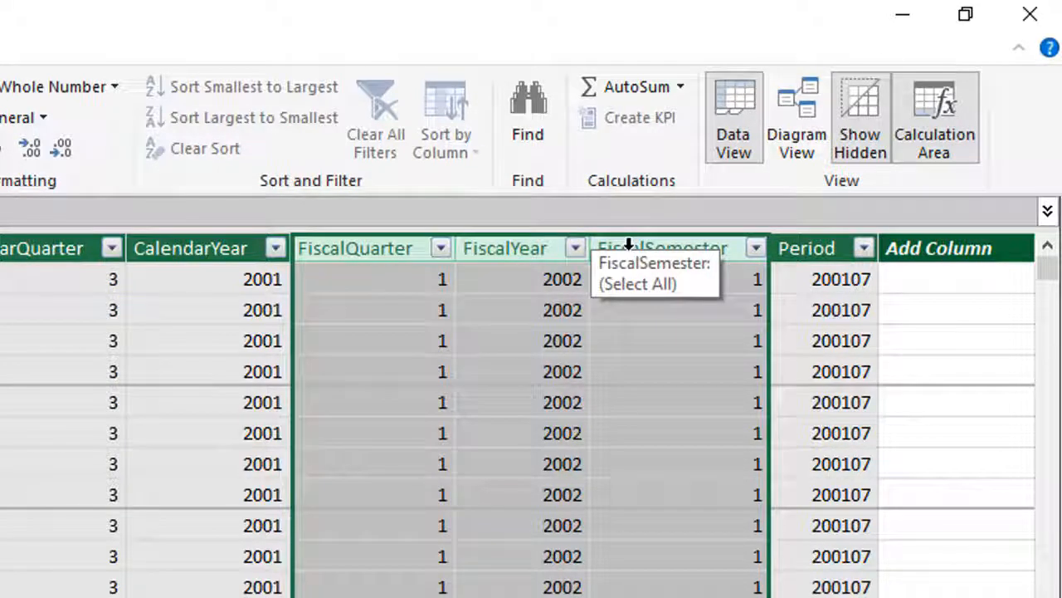
mouse_move(628, 244)
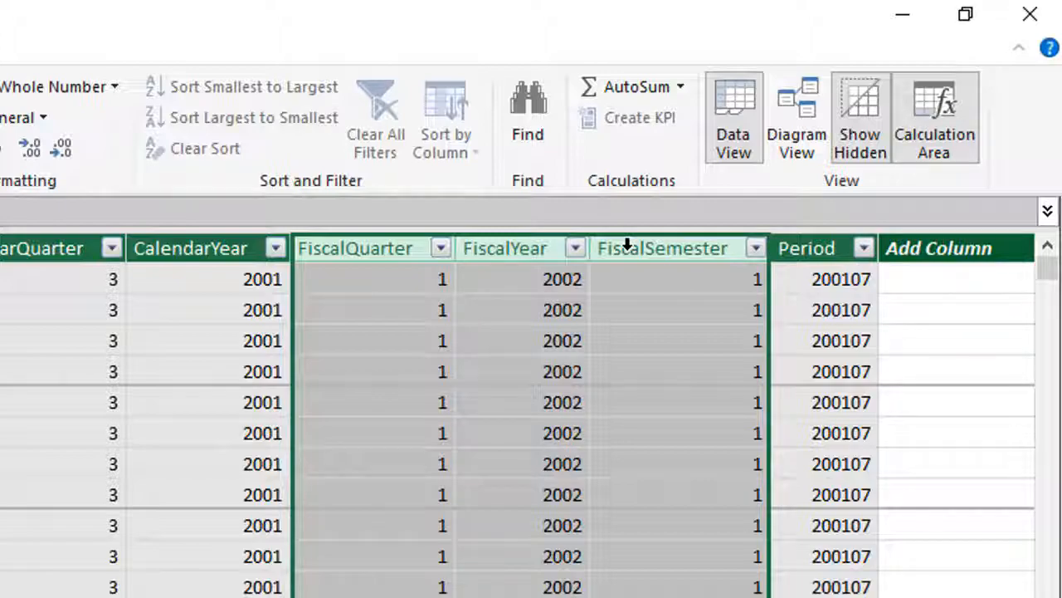
right_click(662, 247)
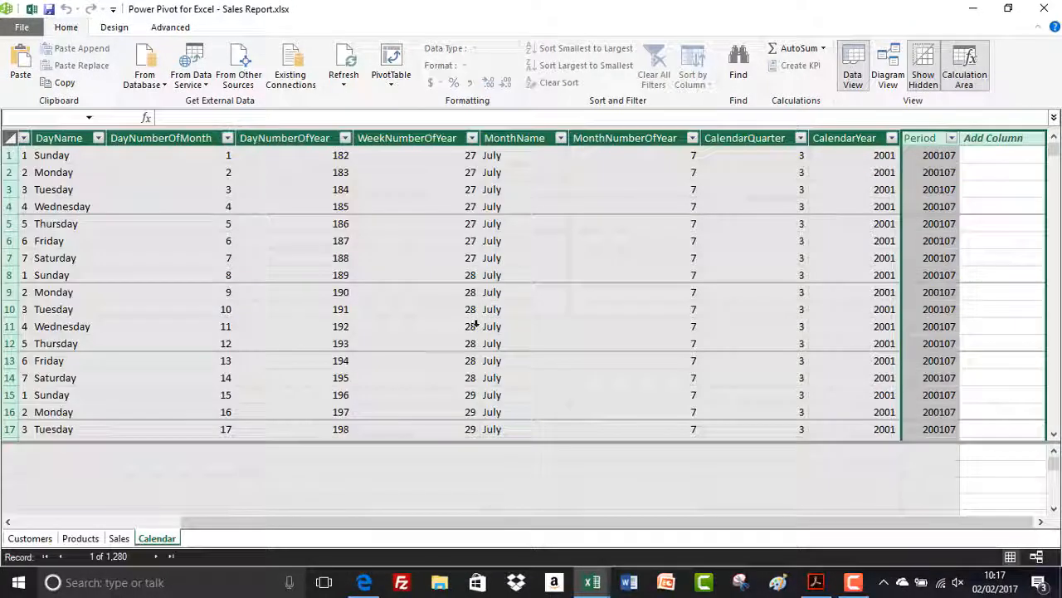
left_click(415, 326)
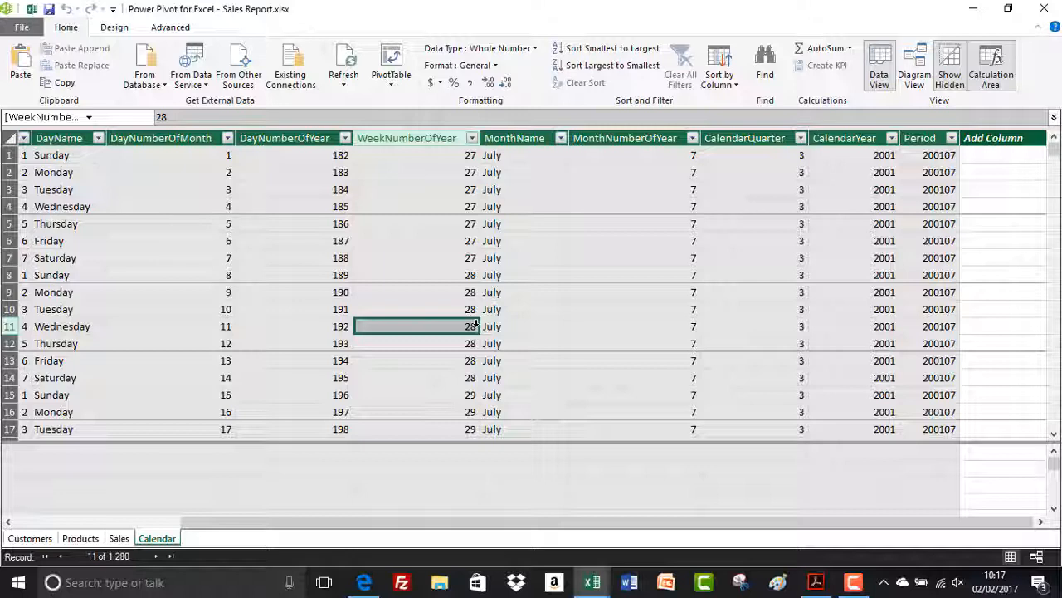
mouse_move(441, 306)
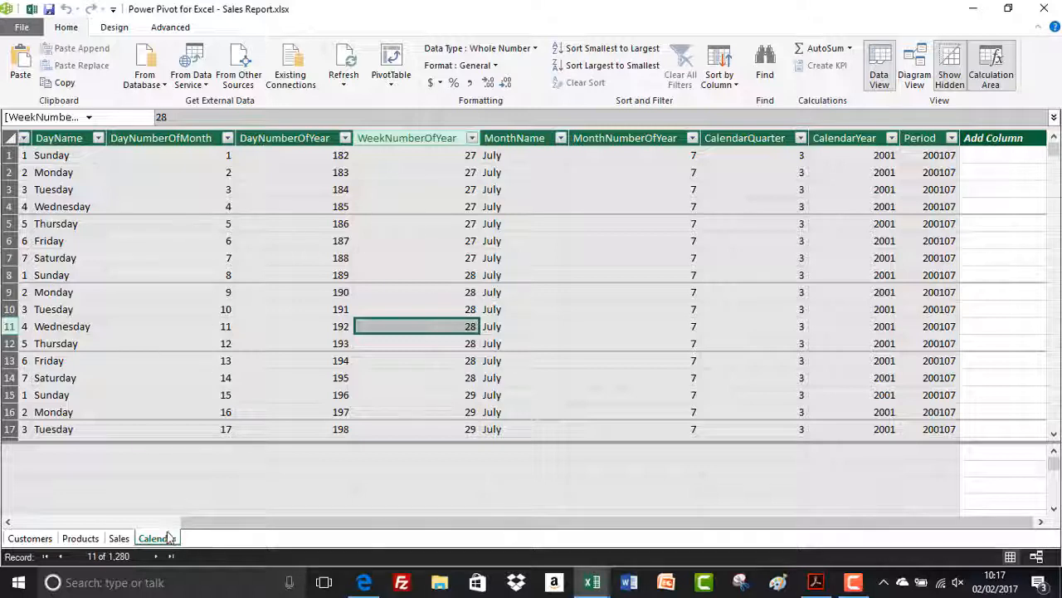
Step: Permanently delete the Calendar table so only Customers, Products and Sales remain
right_click(153, 537)
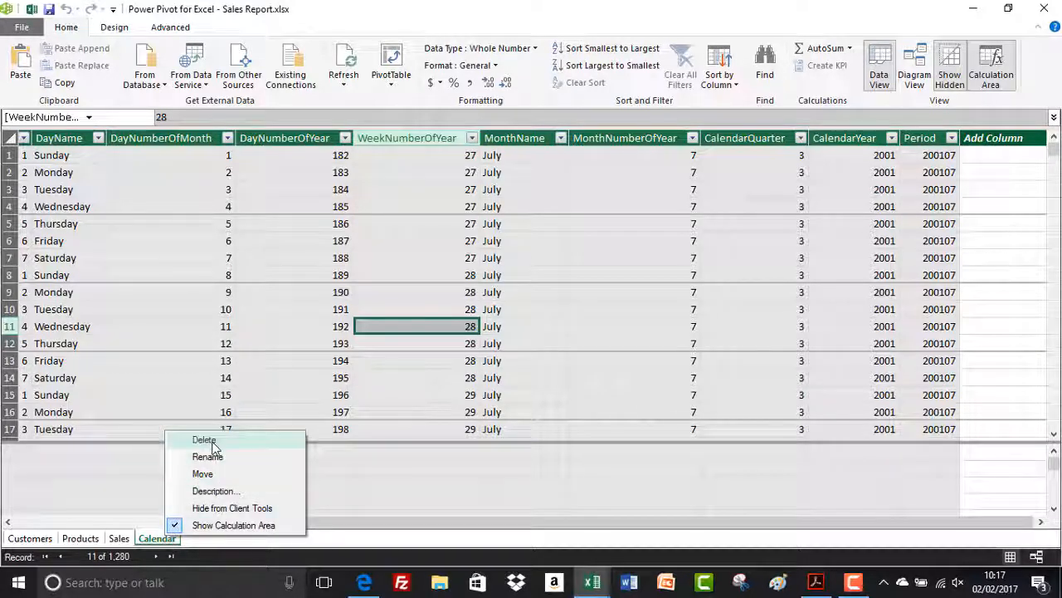
left_click(203, 439)
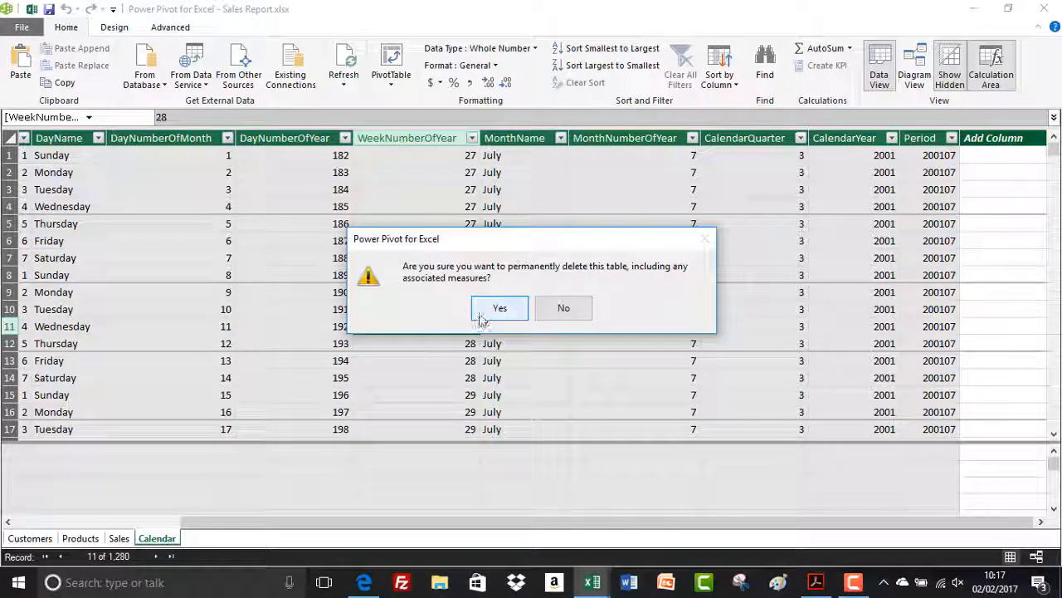
left_click(499, 308)
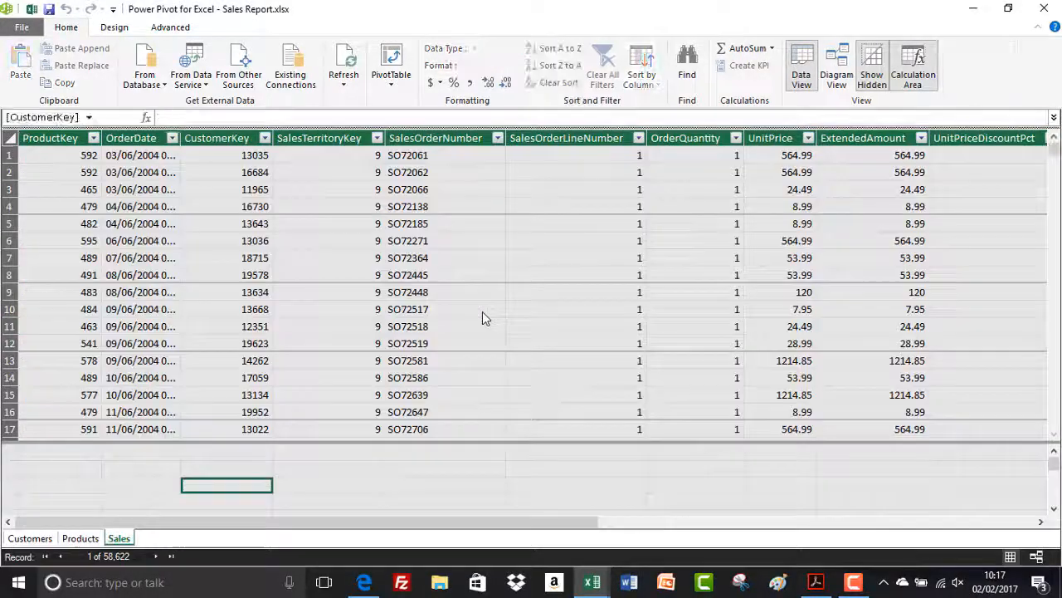
left_click(114, 27)
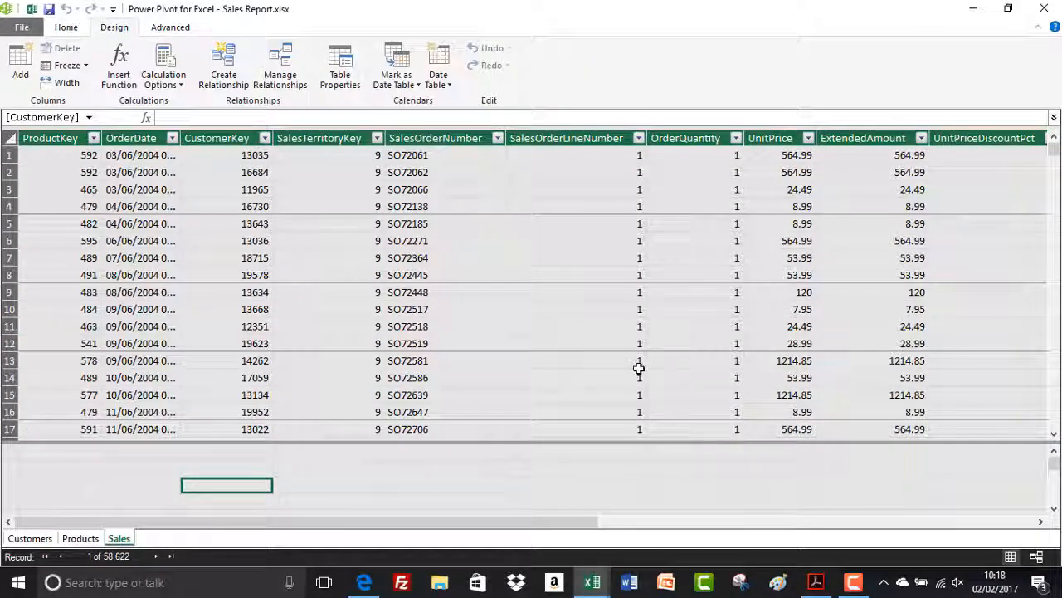